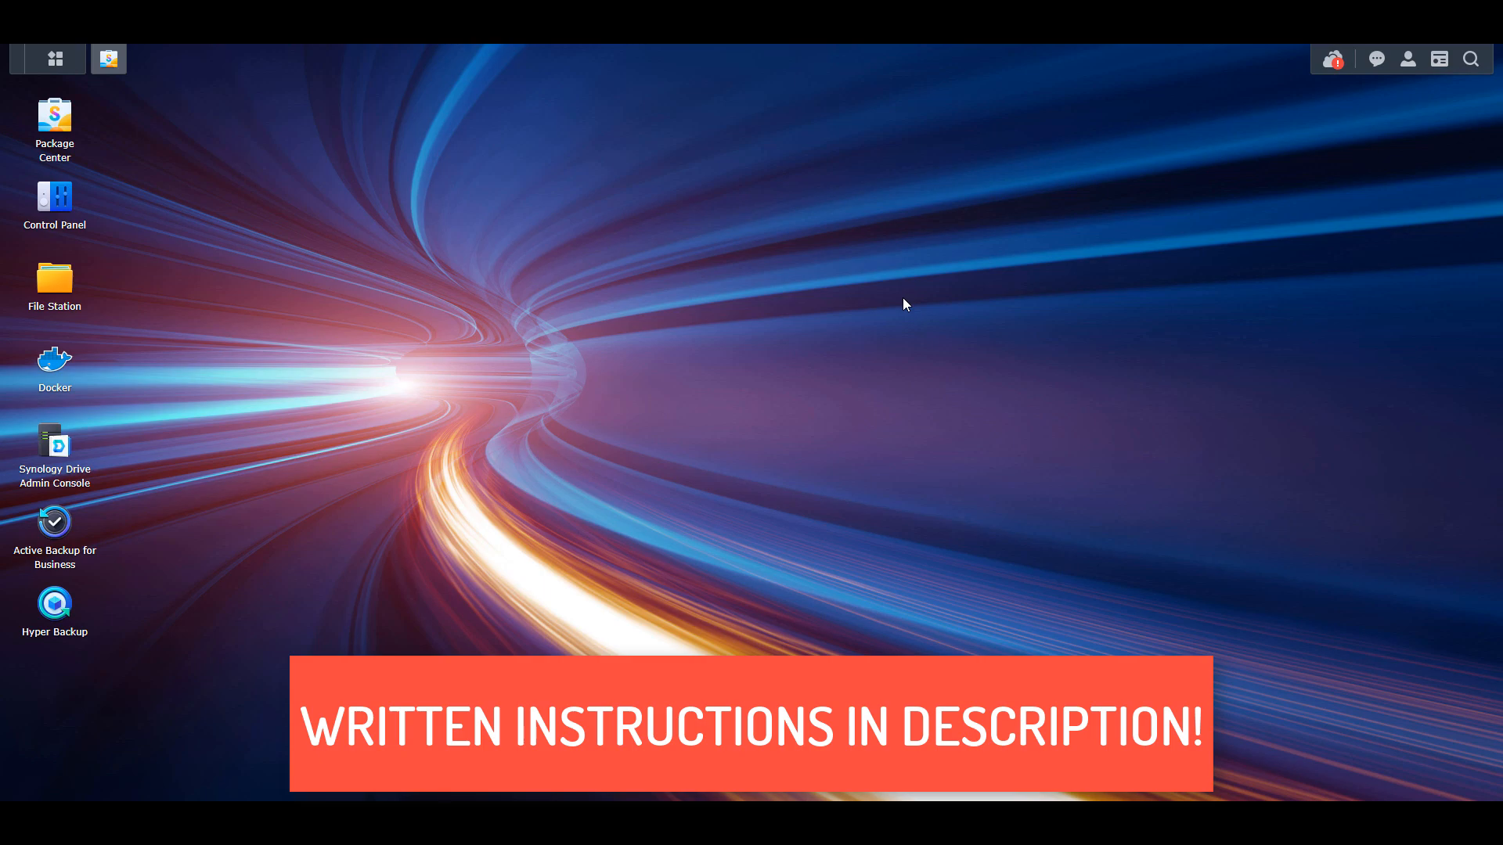
pyautogui.moveTo(828, 320)
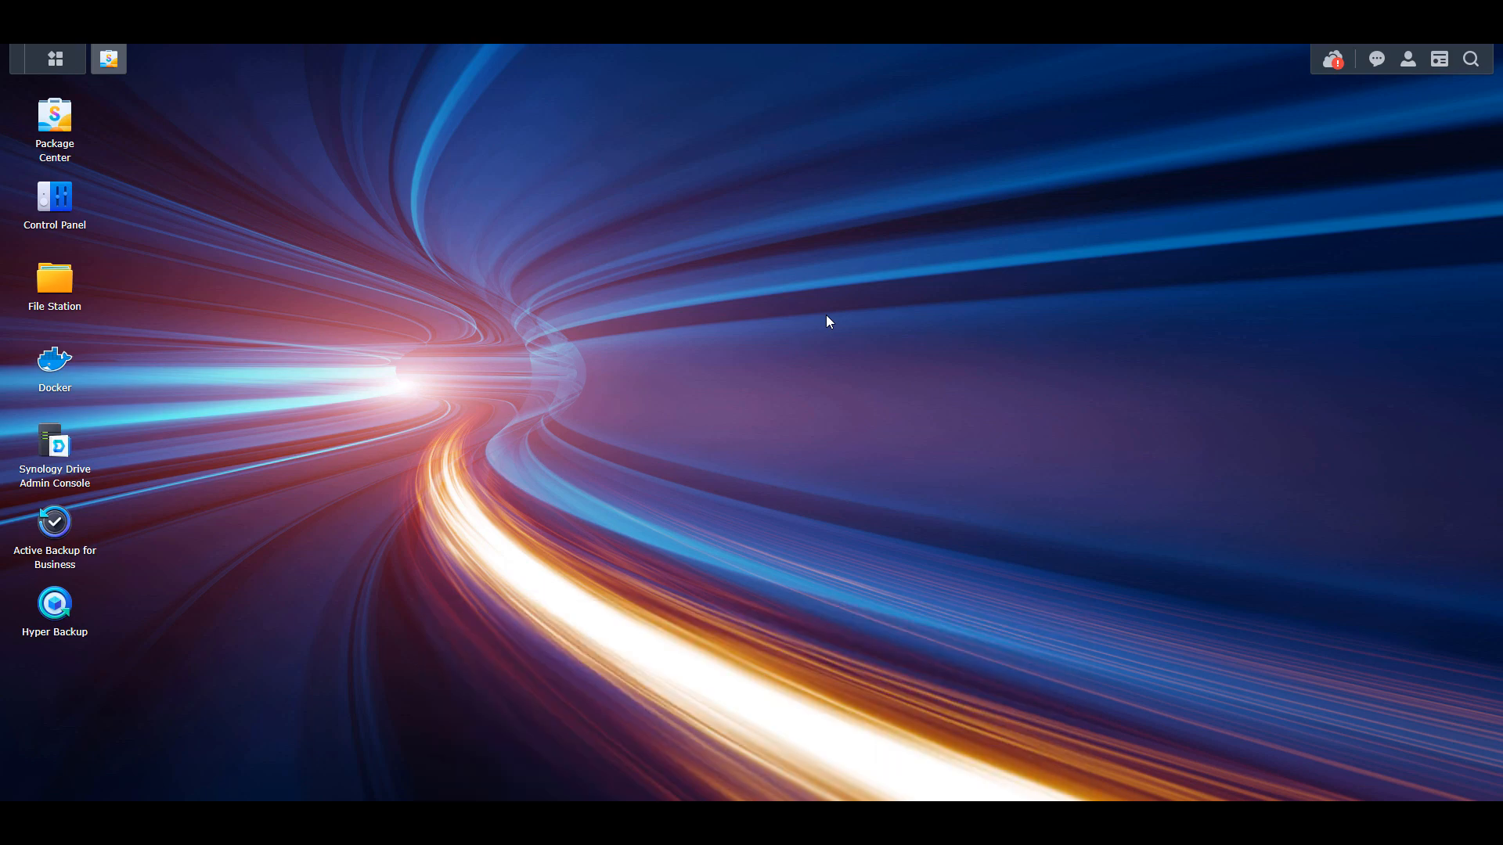
pyautogui.moveTo(403, 135)
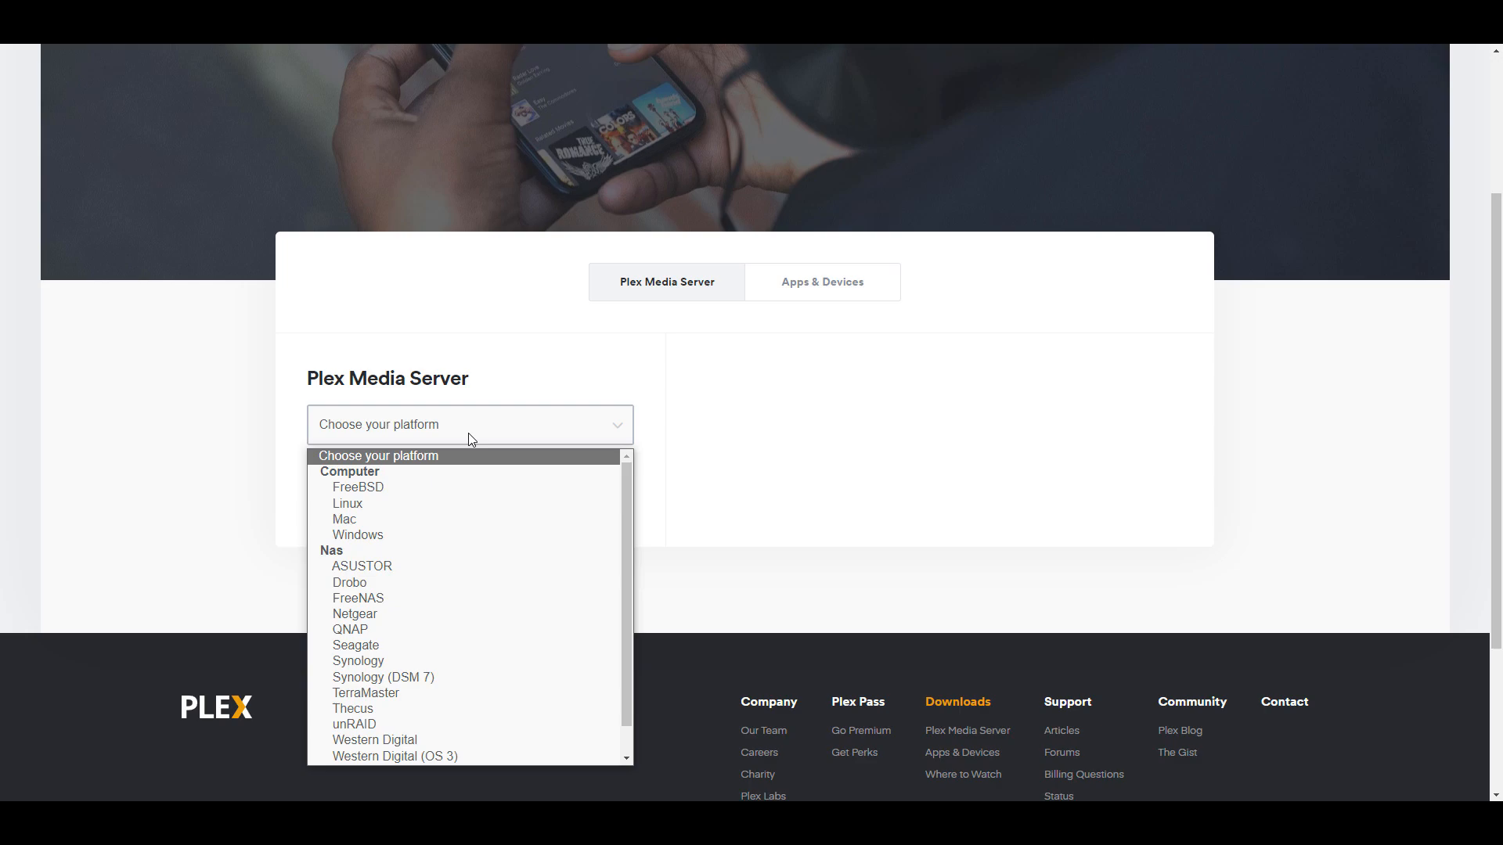
# - Download the Plex Media Server package for Synology (DSM 7), Intel 64-bit
pyautogui.click(382, 677)
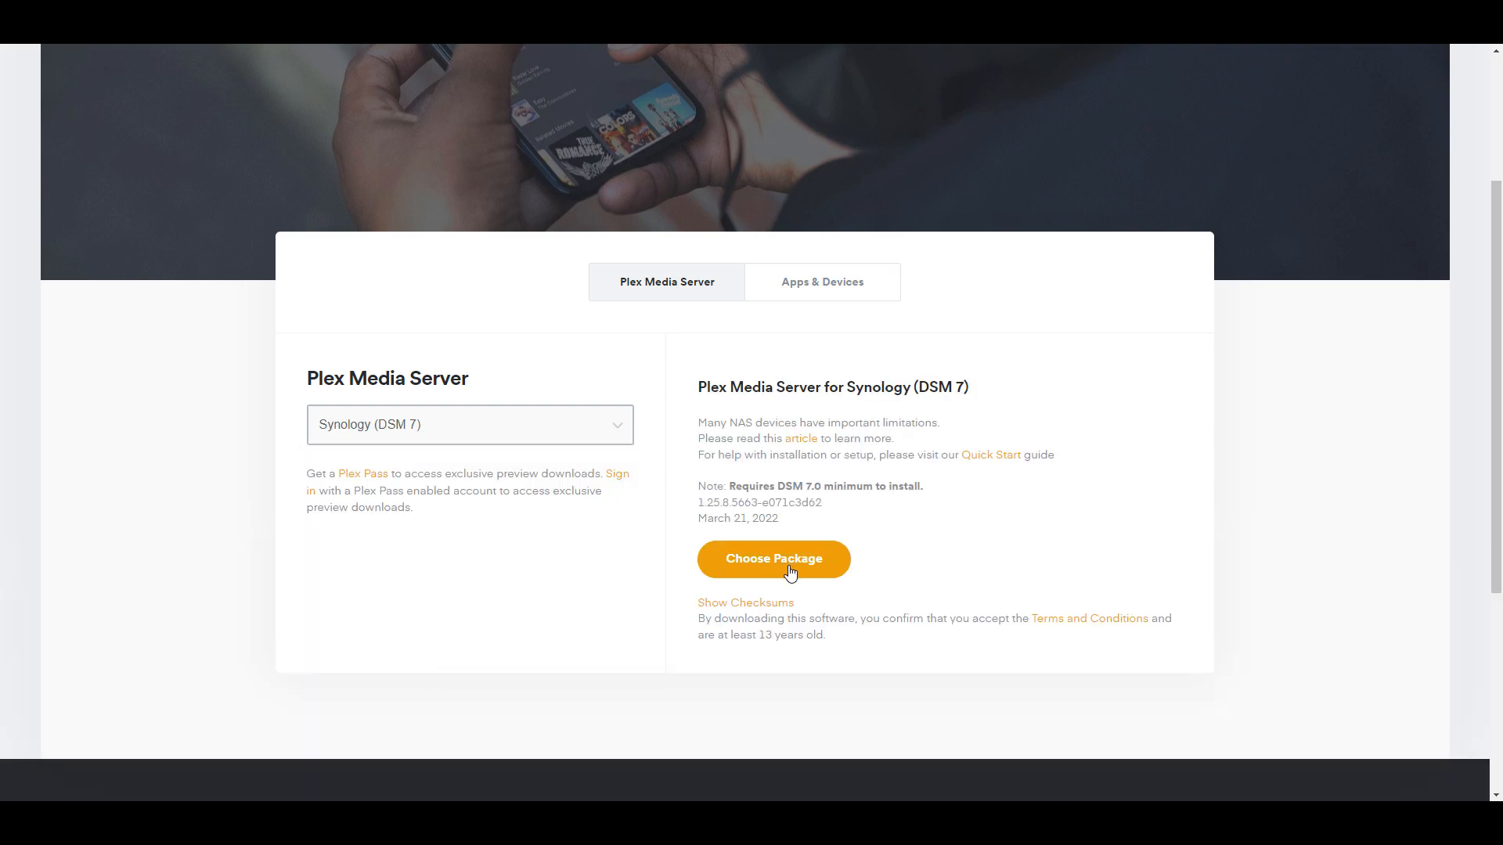
pyautogui.click(772, 559)
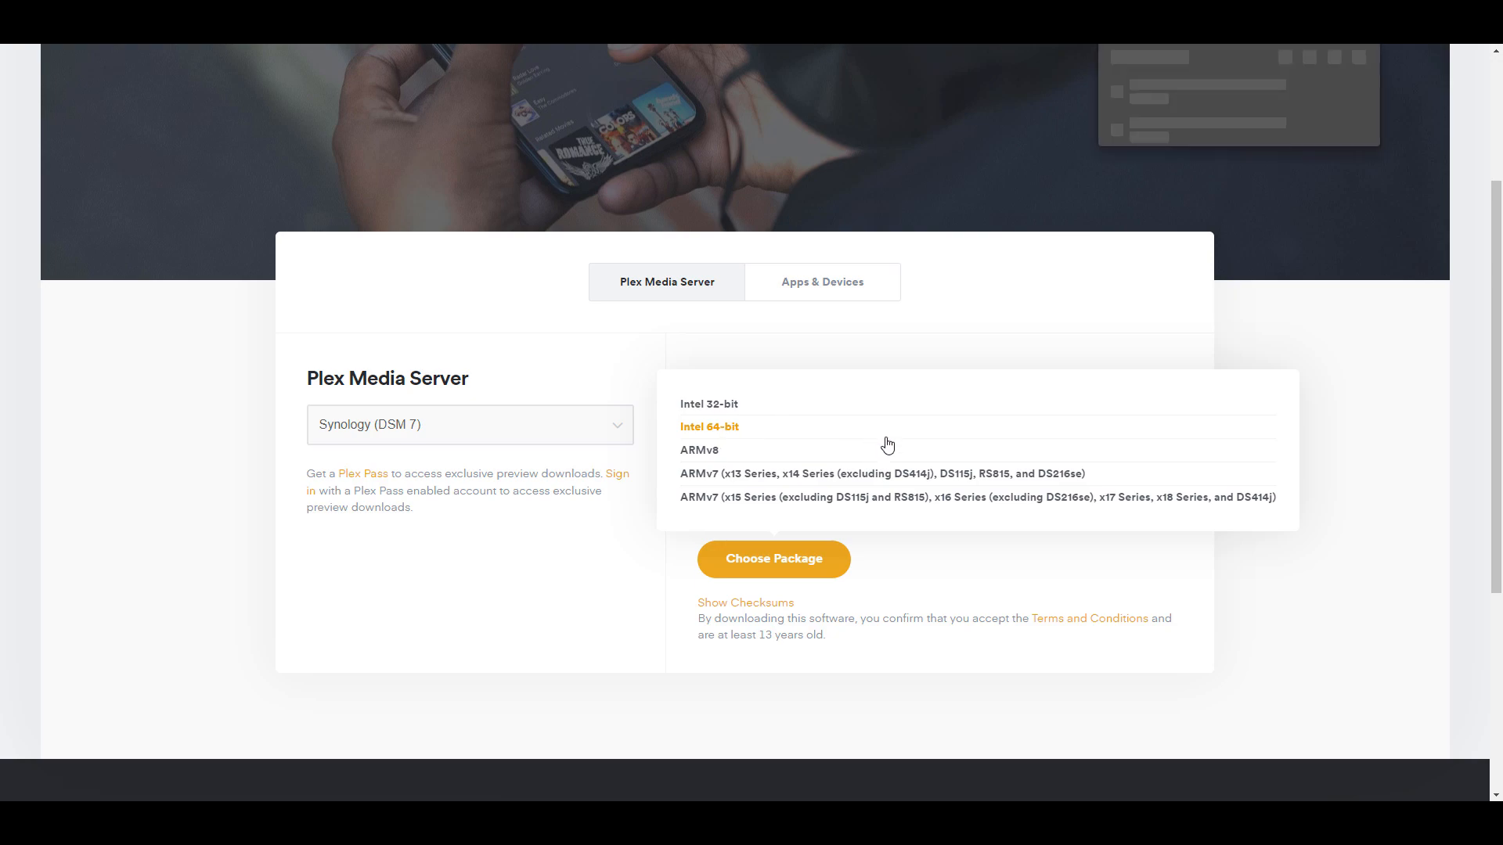
pyautogui.click(709, 425)
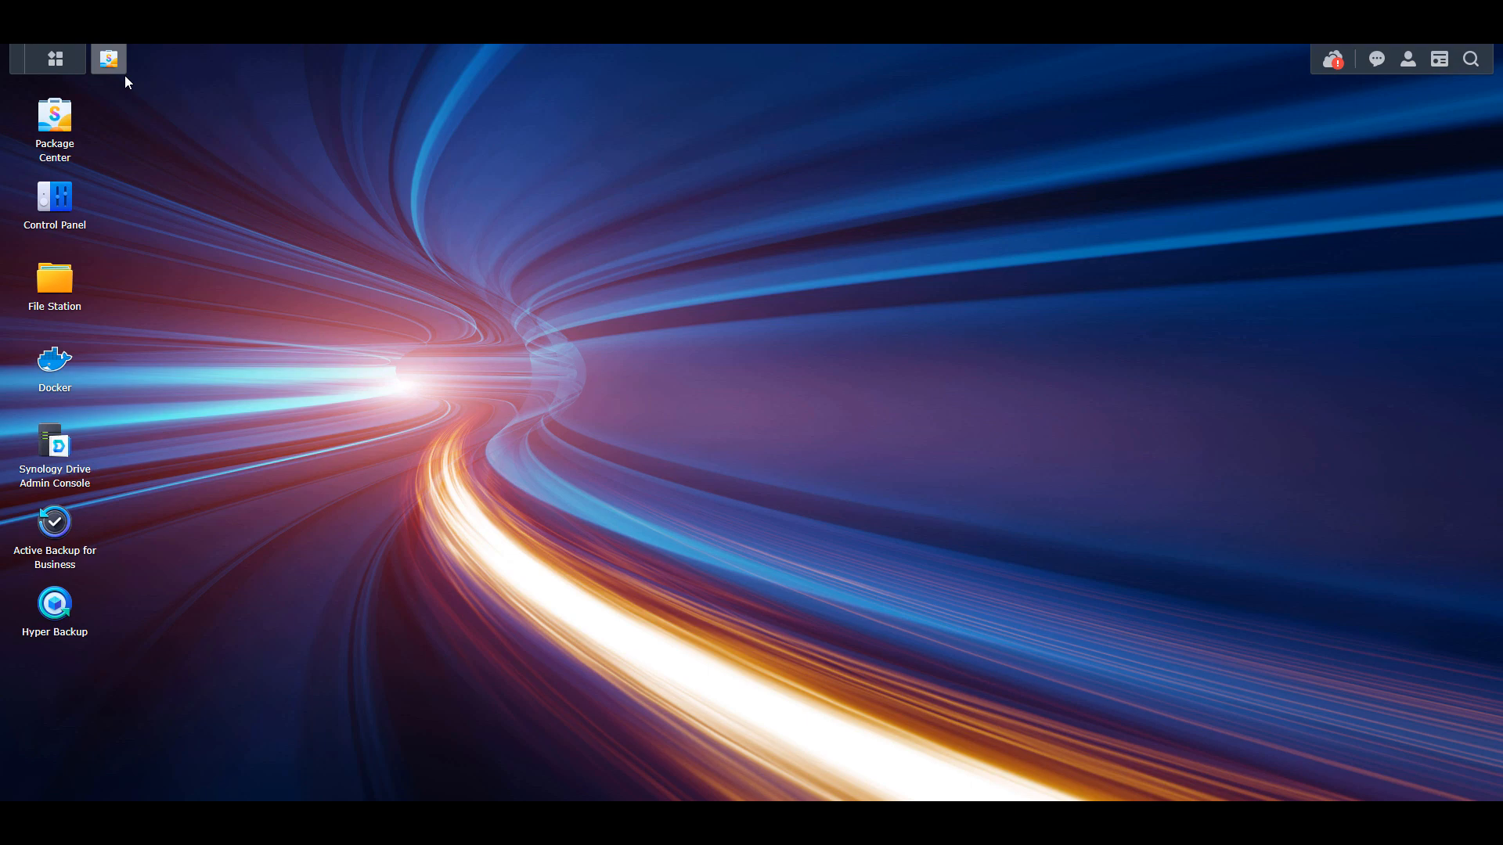
pyautogui.moveTo(111, 67)
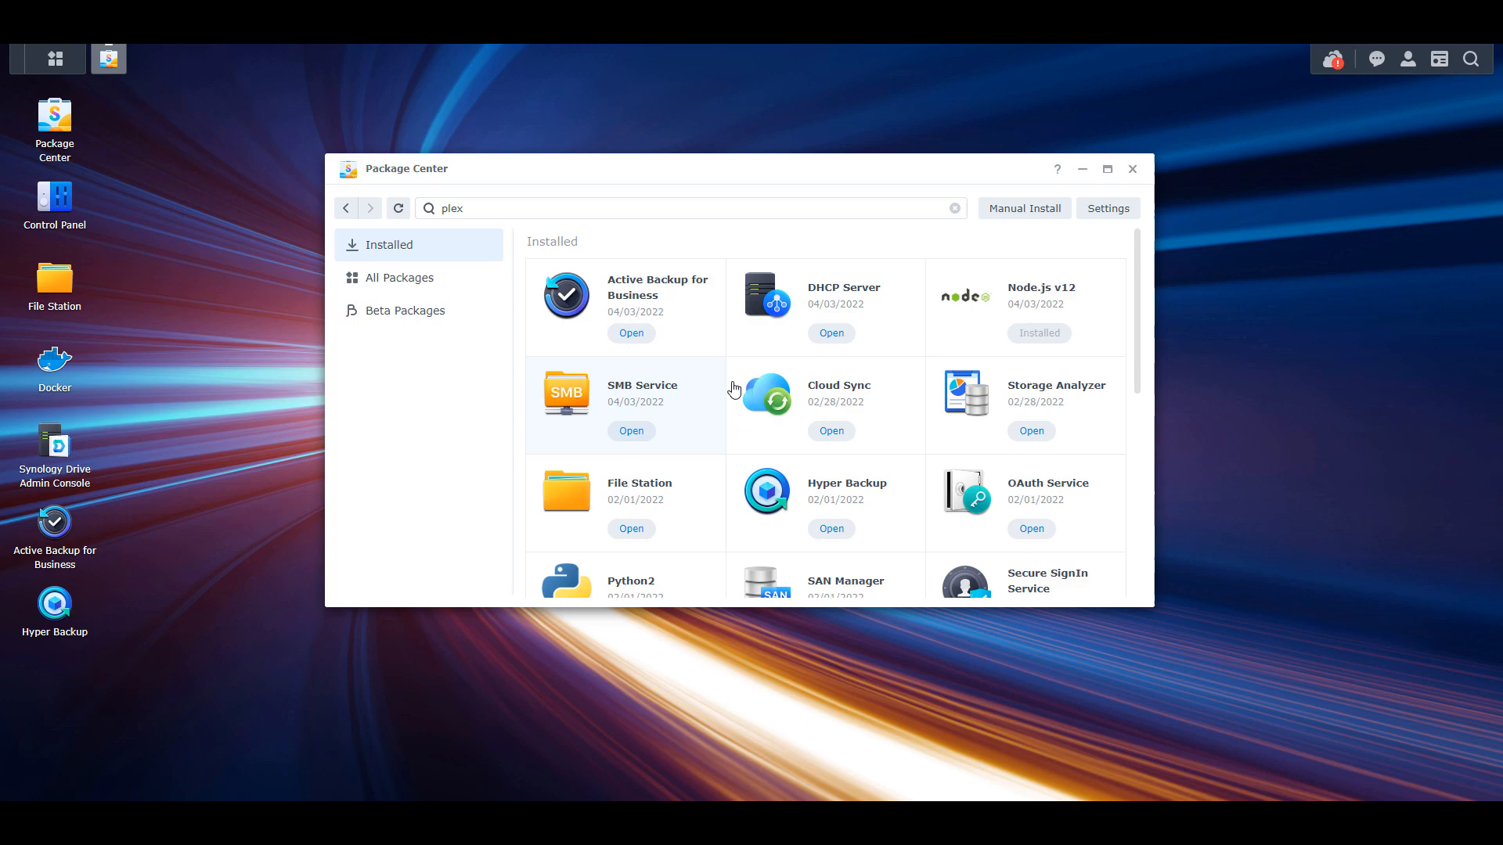
pyautogui.moveTo(1023, 209)
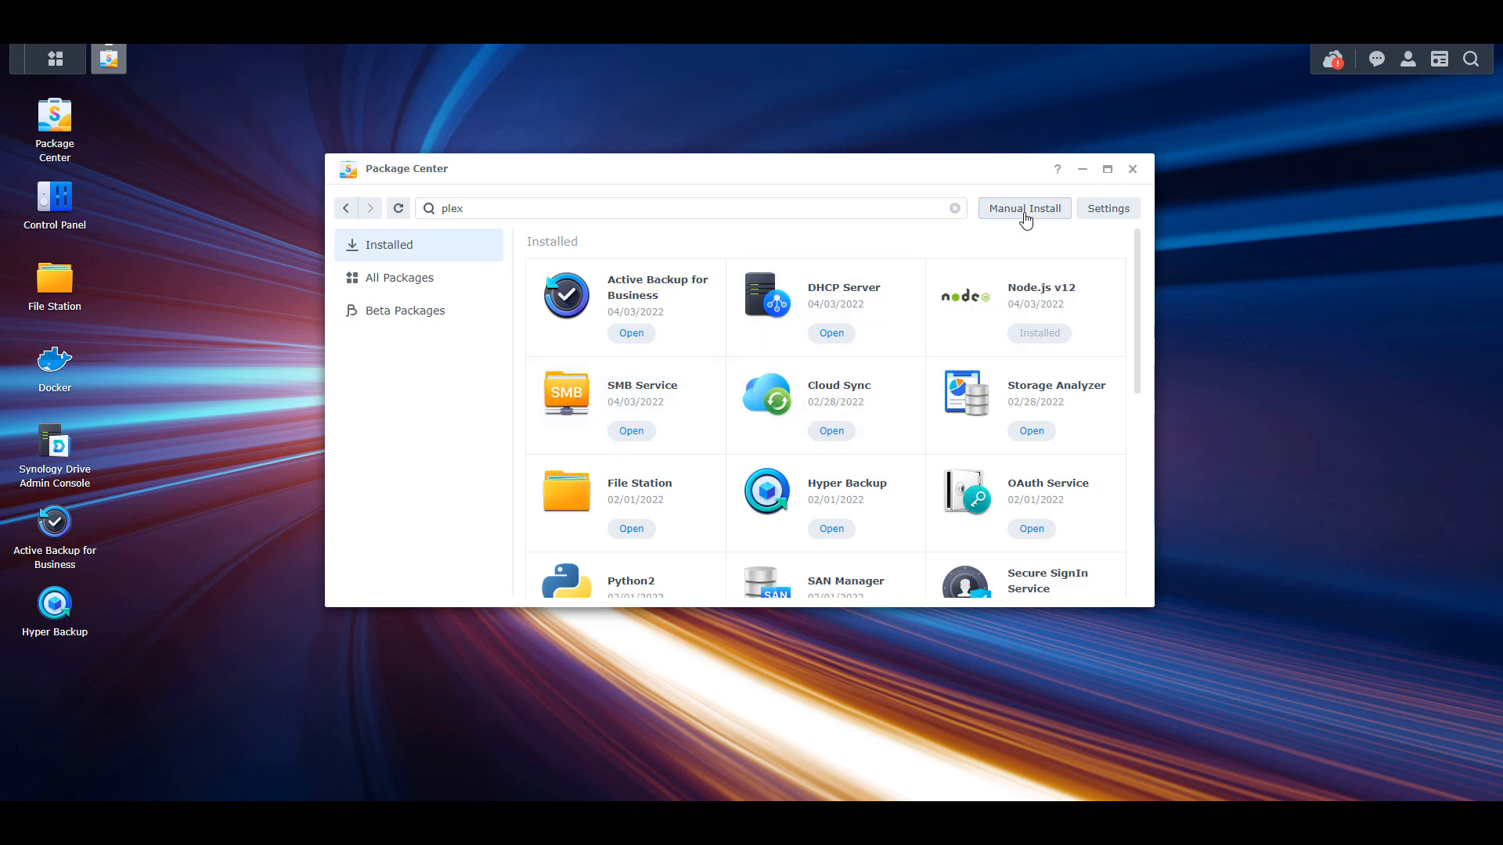
# - Start a manual package install from a file in Package Center
pyautogui.click(1024, 208)
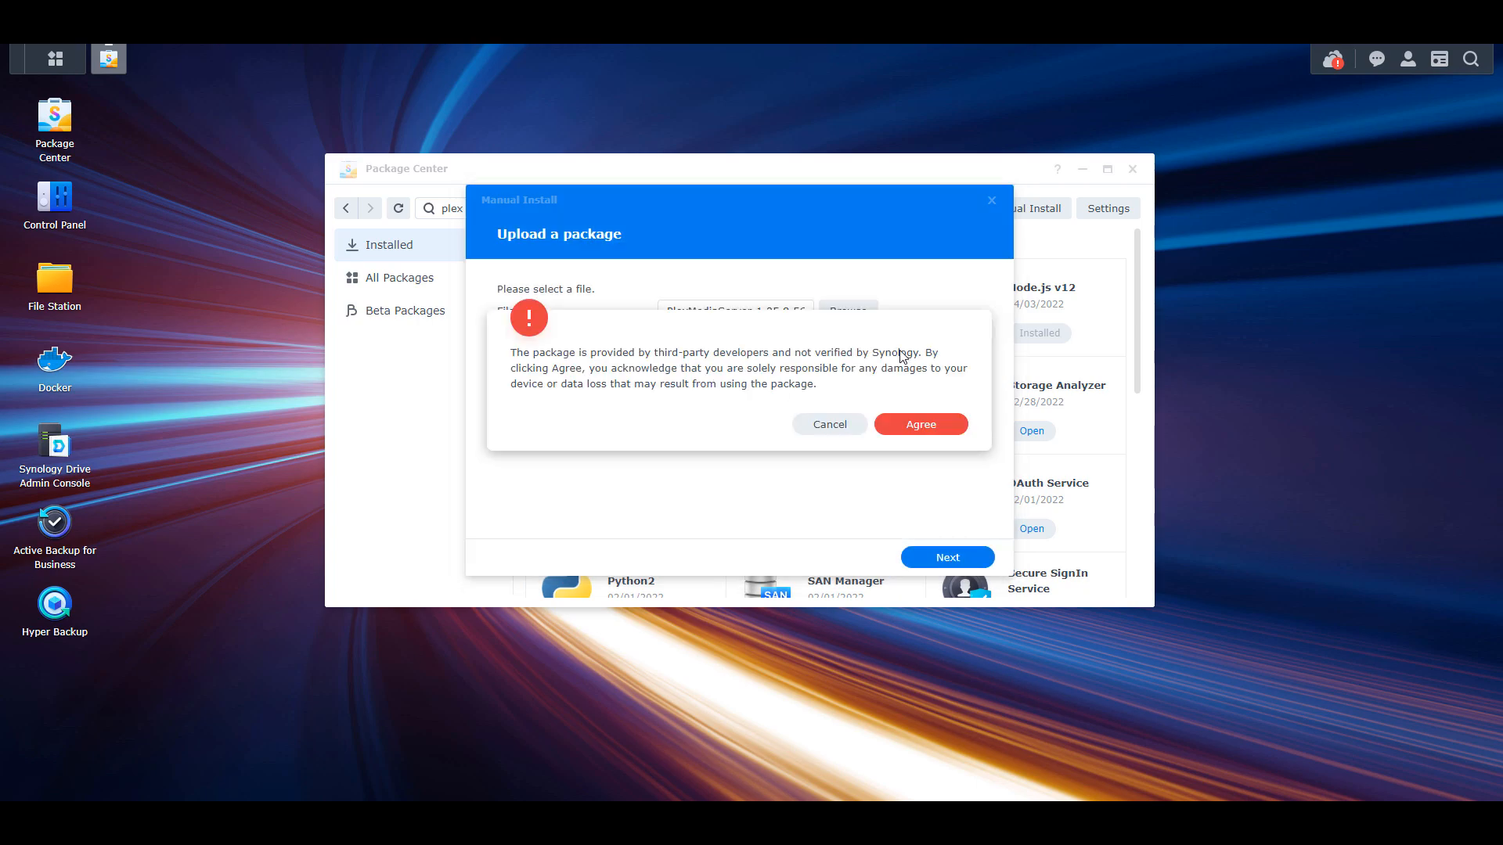
pyautogui.moveTo(921, 350)
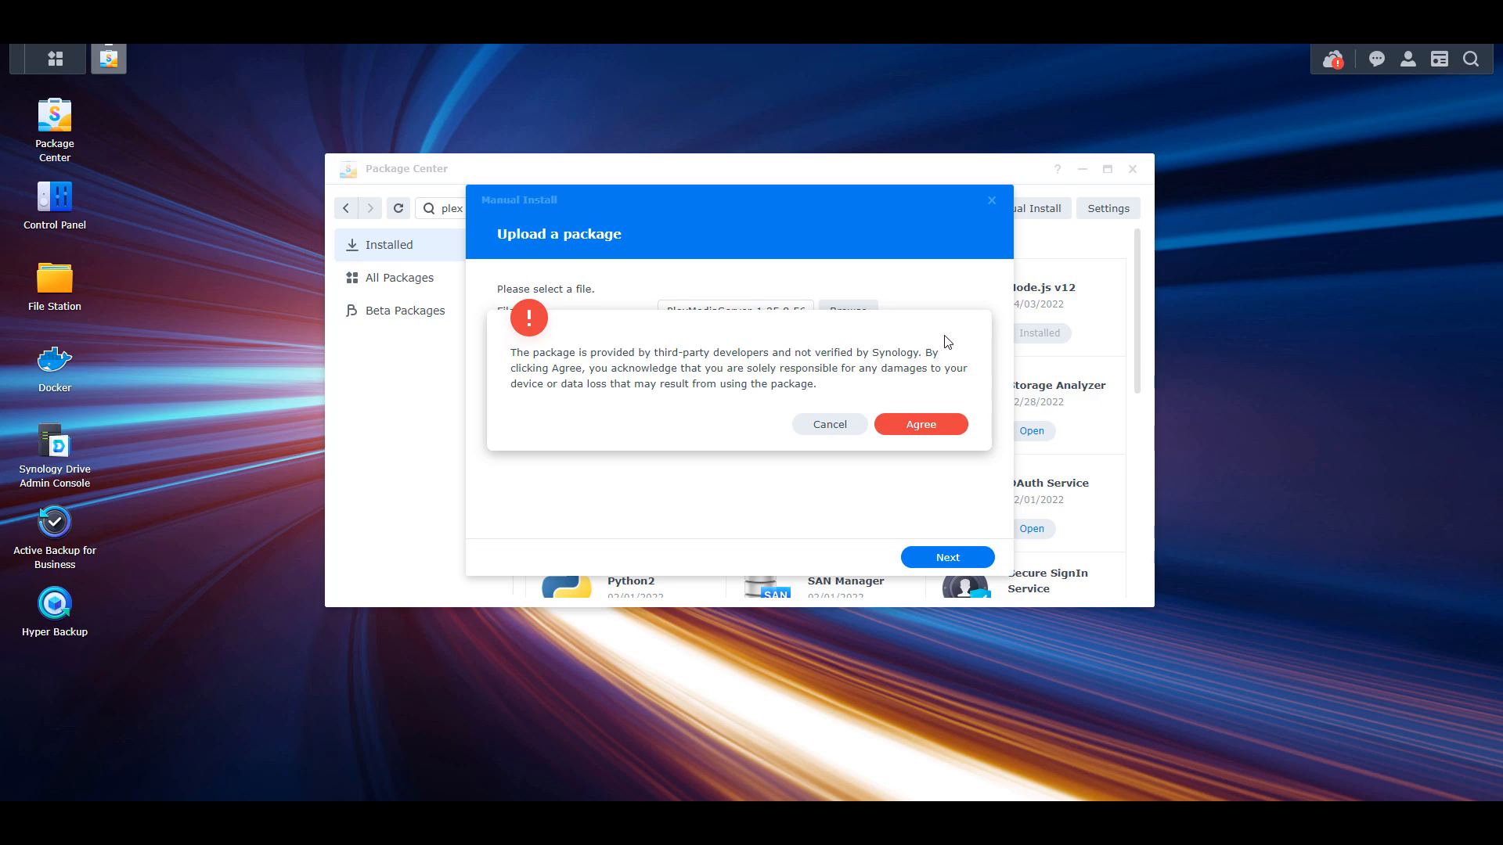
pyautogui.moveTo(946, 390)
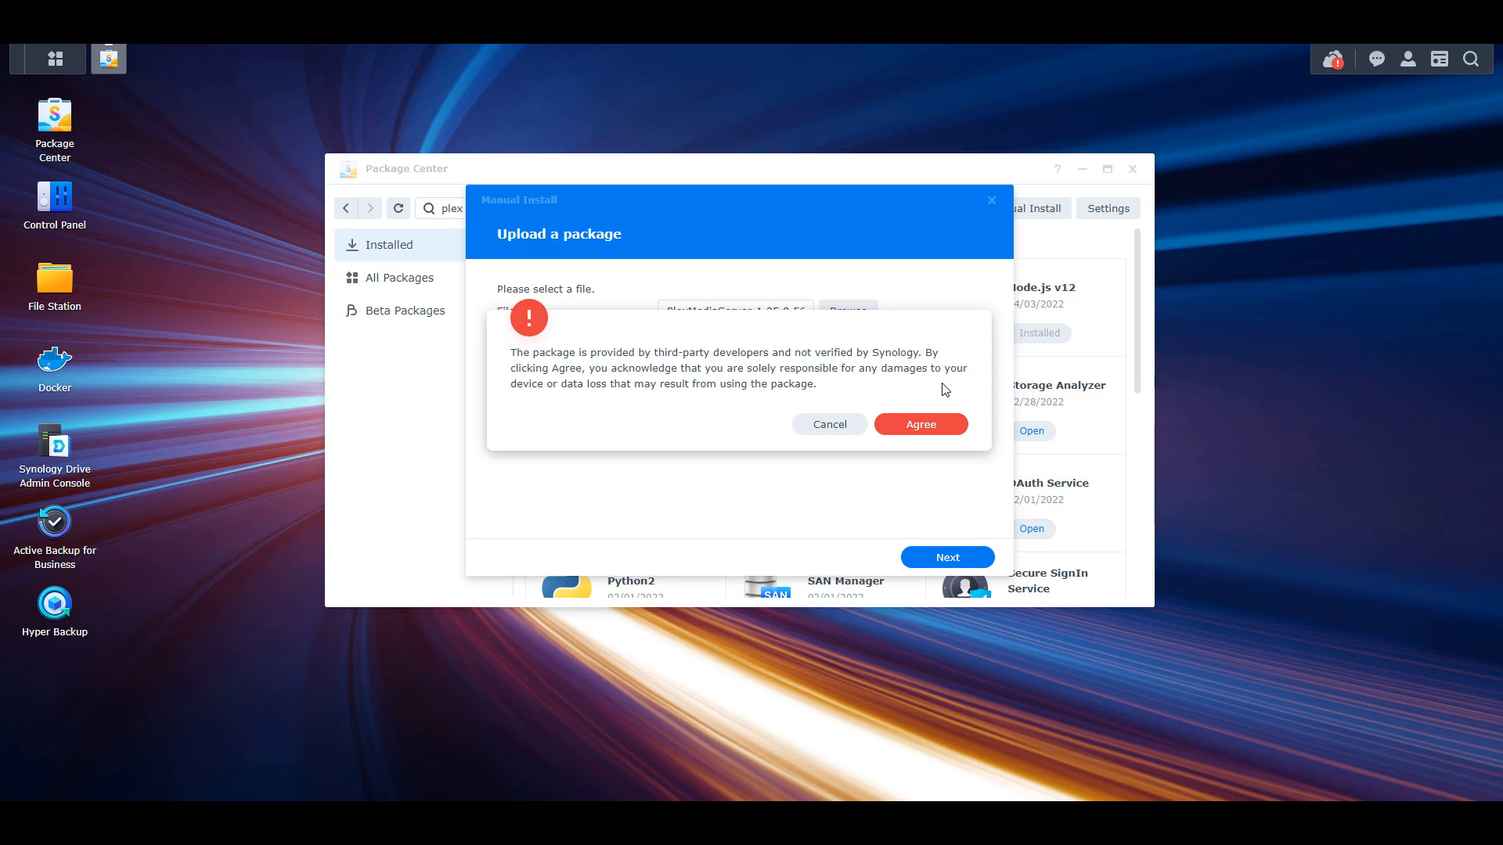
# - Agree to the third-party warning, choose 'Install using Plex Claim Token' and go get a token
pyautogui.click(919, 424)
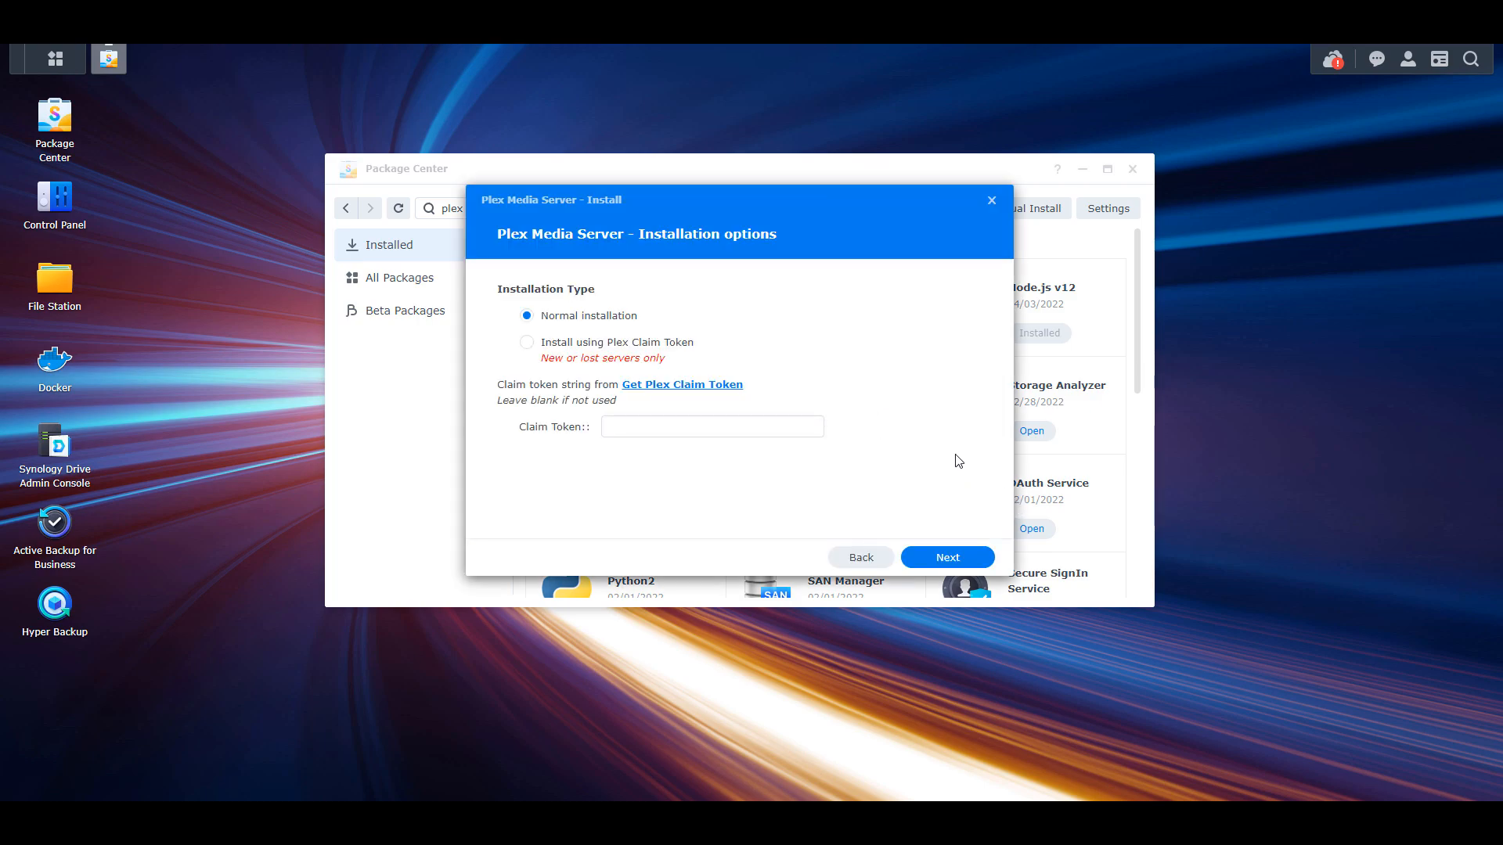
pyautogui.moveTo(728, 367)
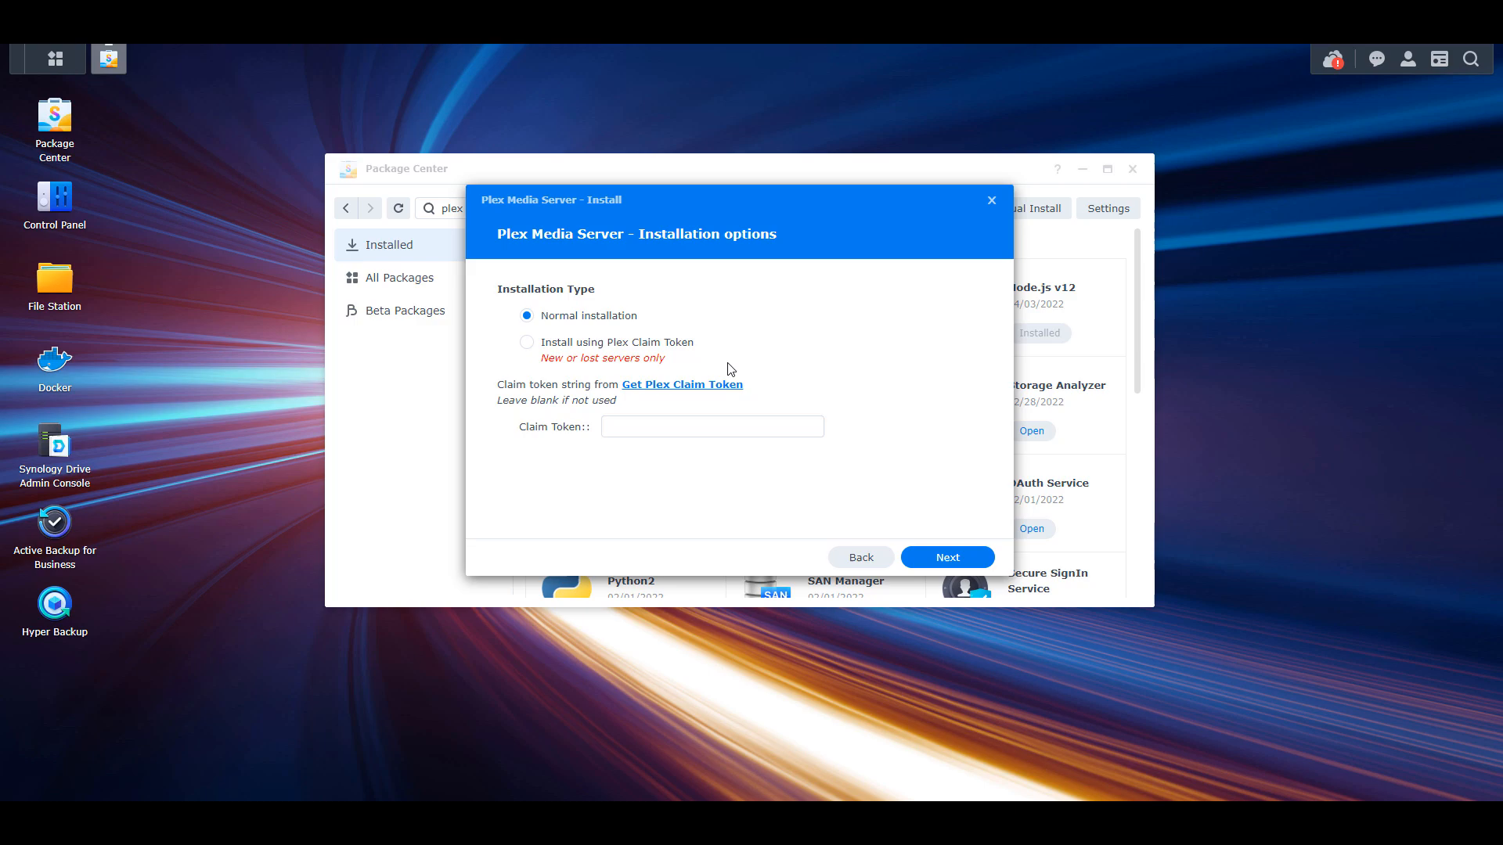
pyautogui.click(528, 343)
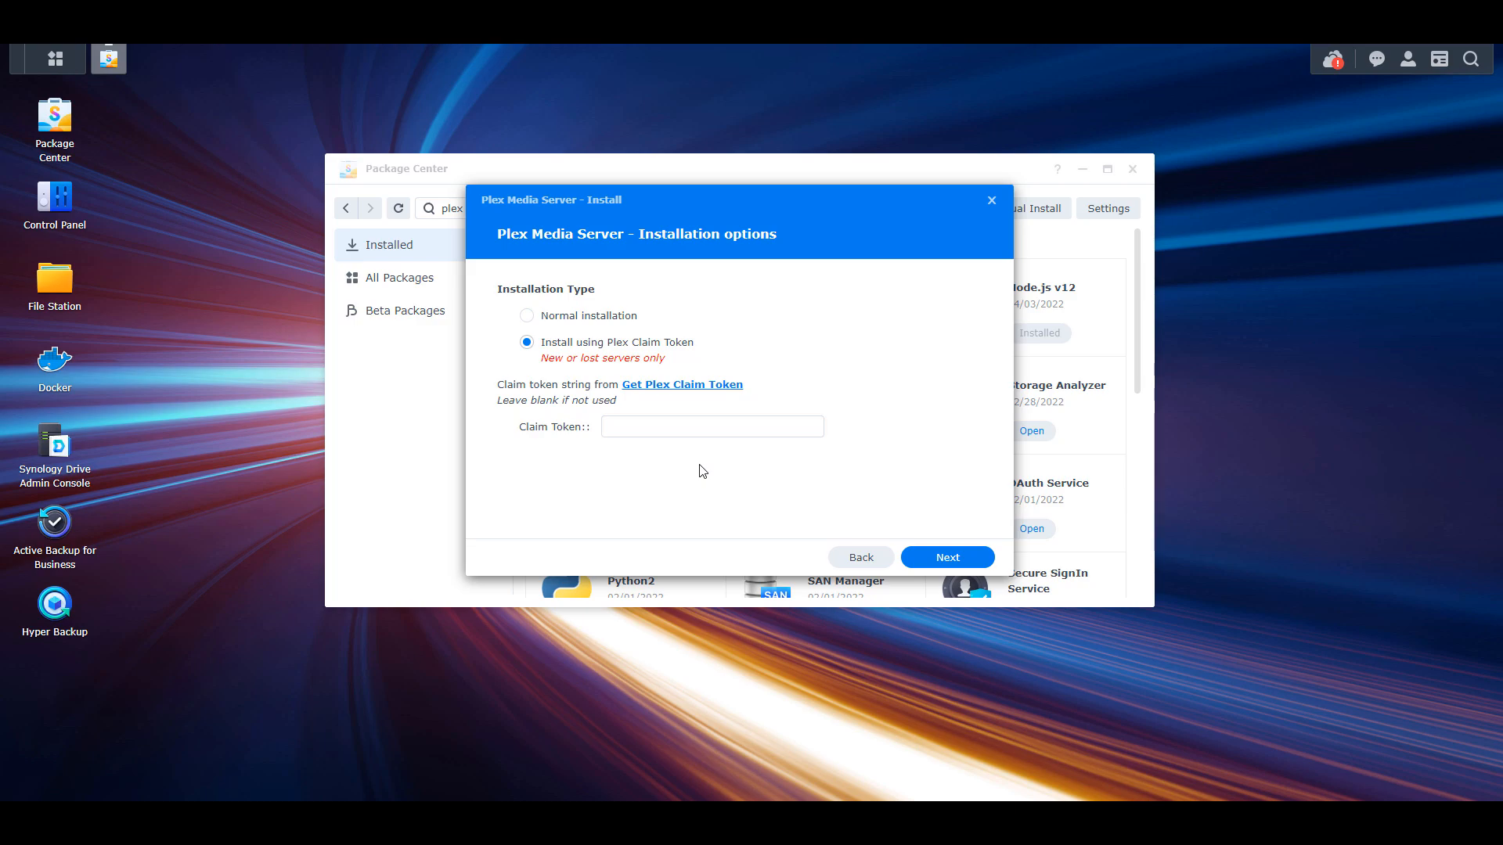
pyautogui.moveTo(703, 467)
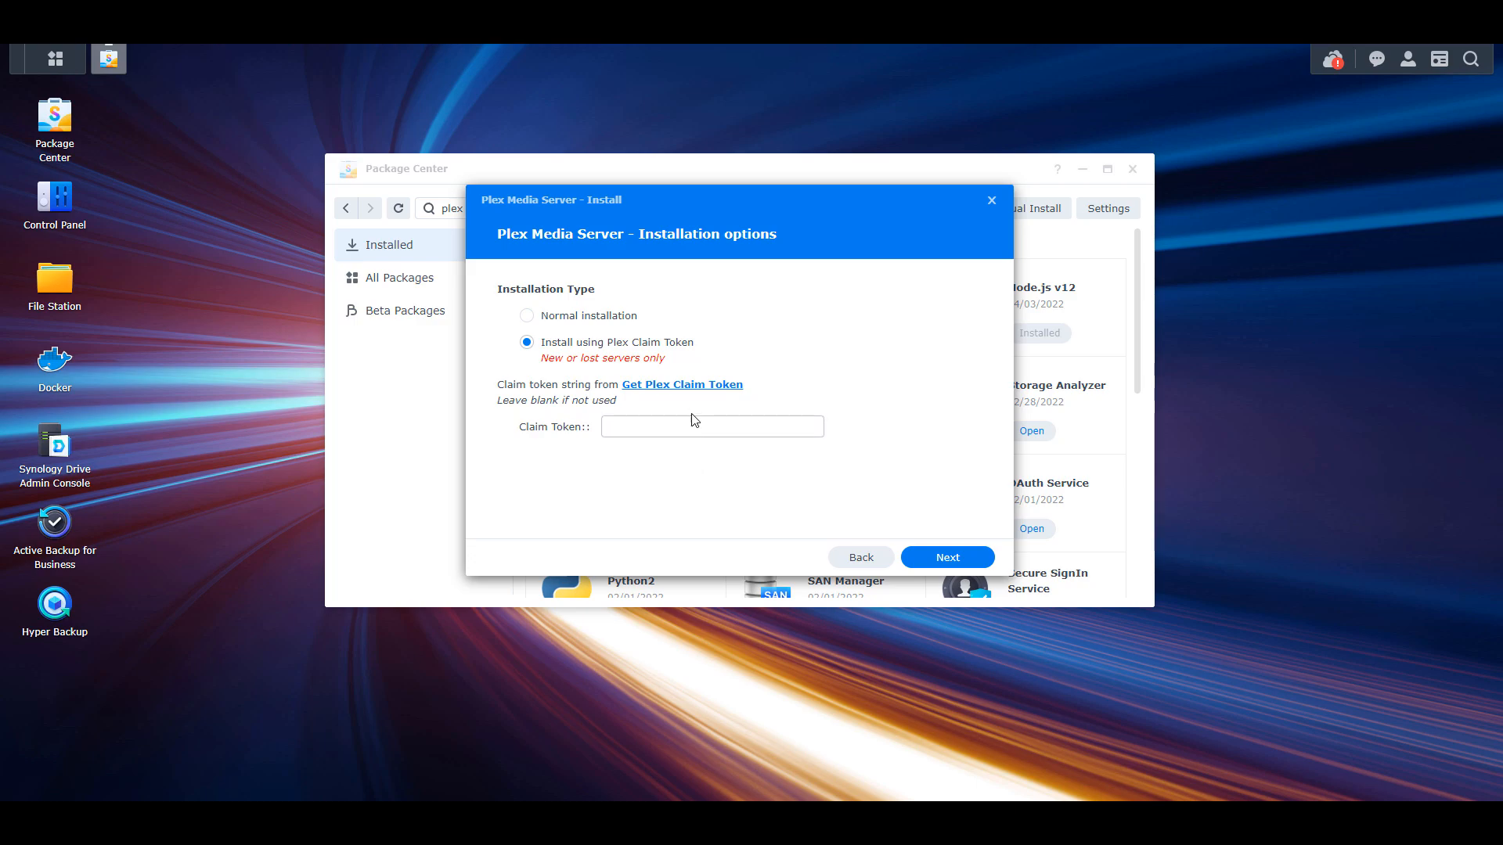
pyautogui.moveTo(693, 395)
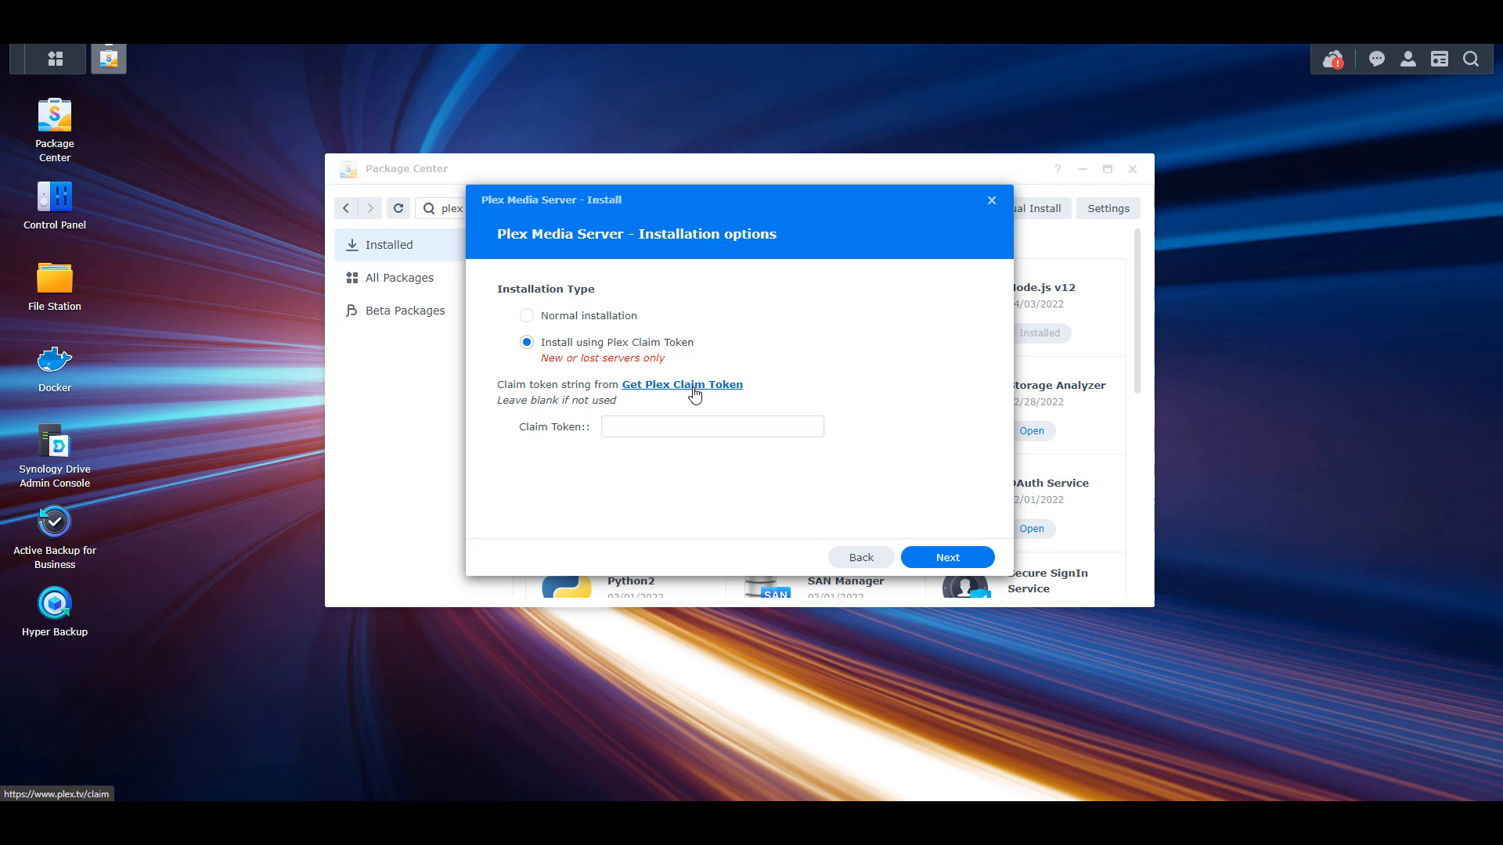
pyautogui.click(681, 385)
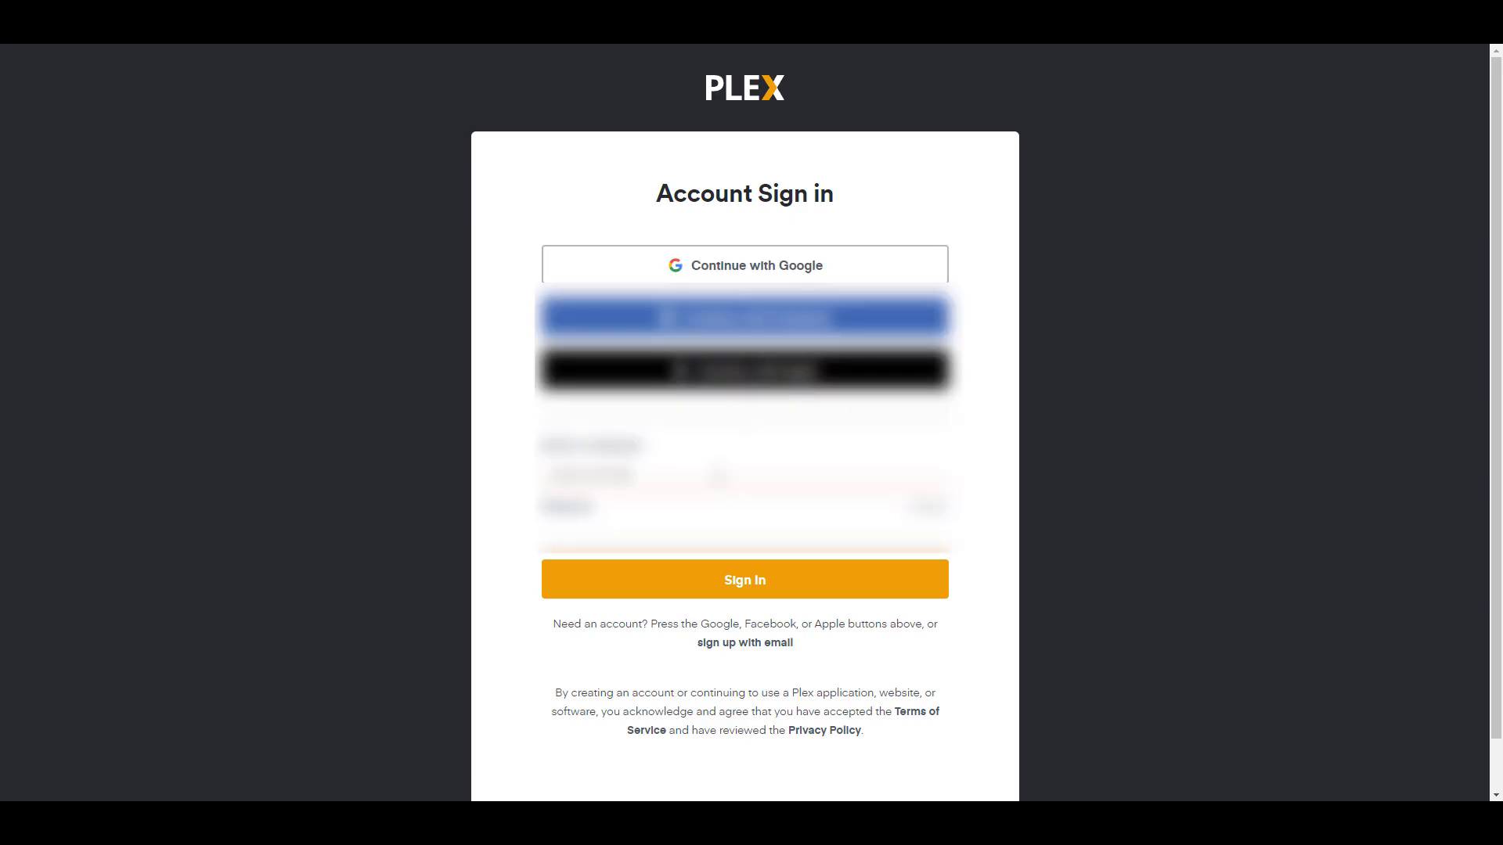
# - Sign in to the Plex account to obtain the claim token
pyautogui.click(744, 579)
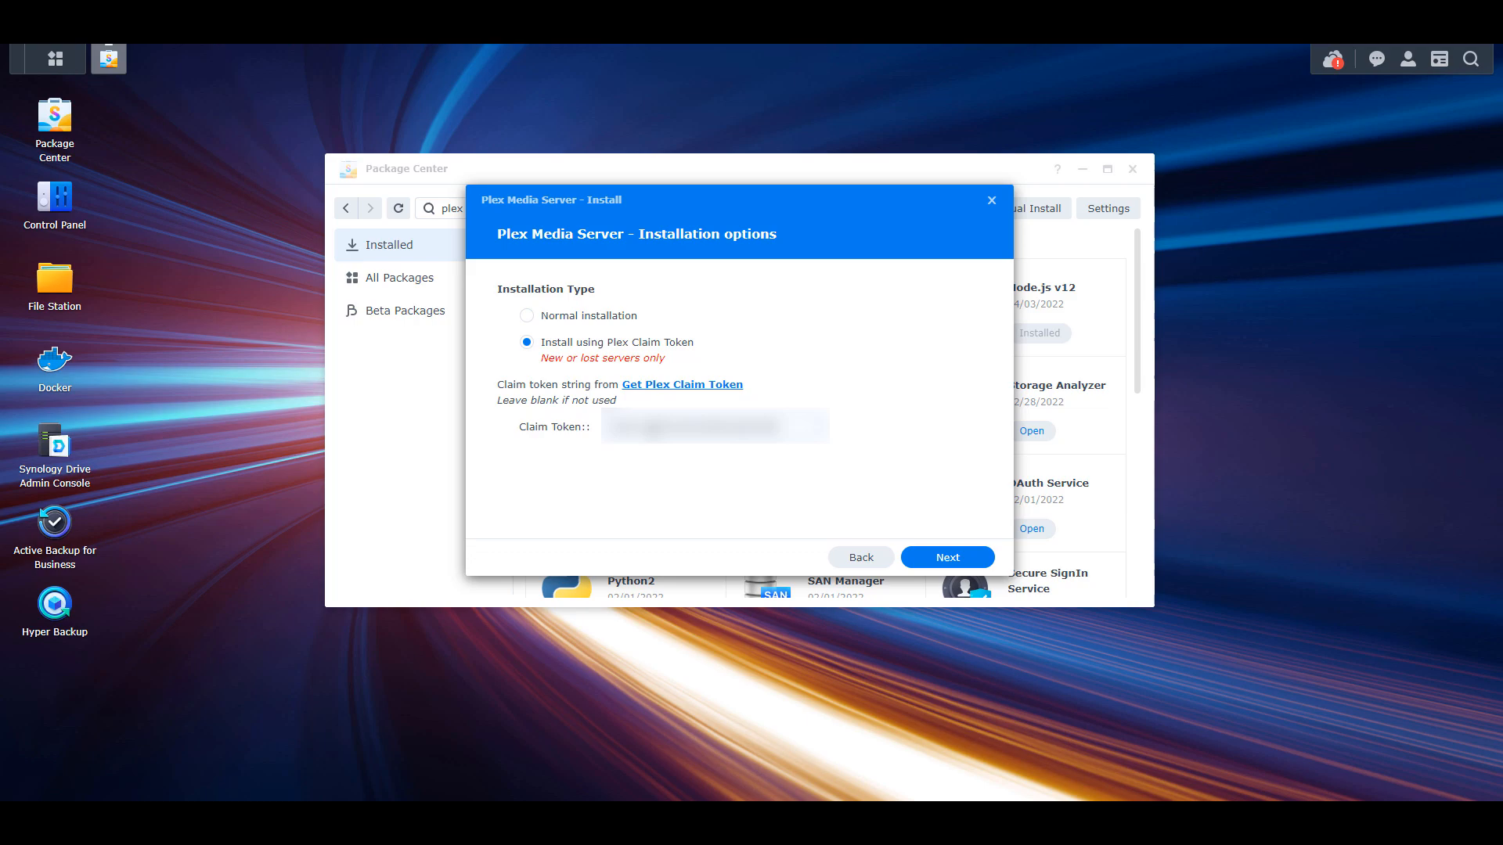
# - Confirm settings, install Plex Media Server and acknowledge the 'successfully claimed' message
pyautogui.click(945, 557)
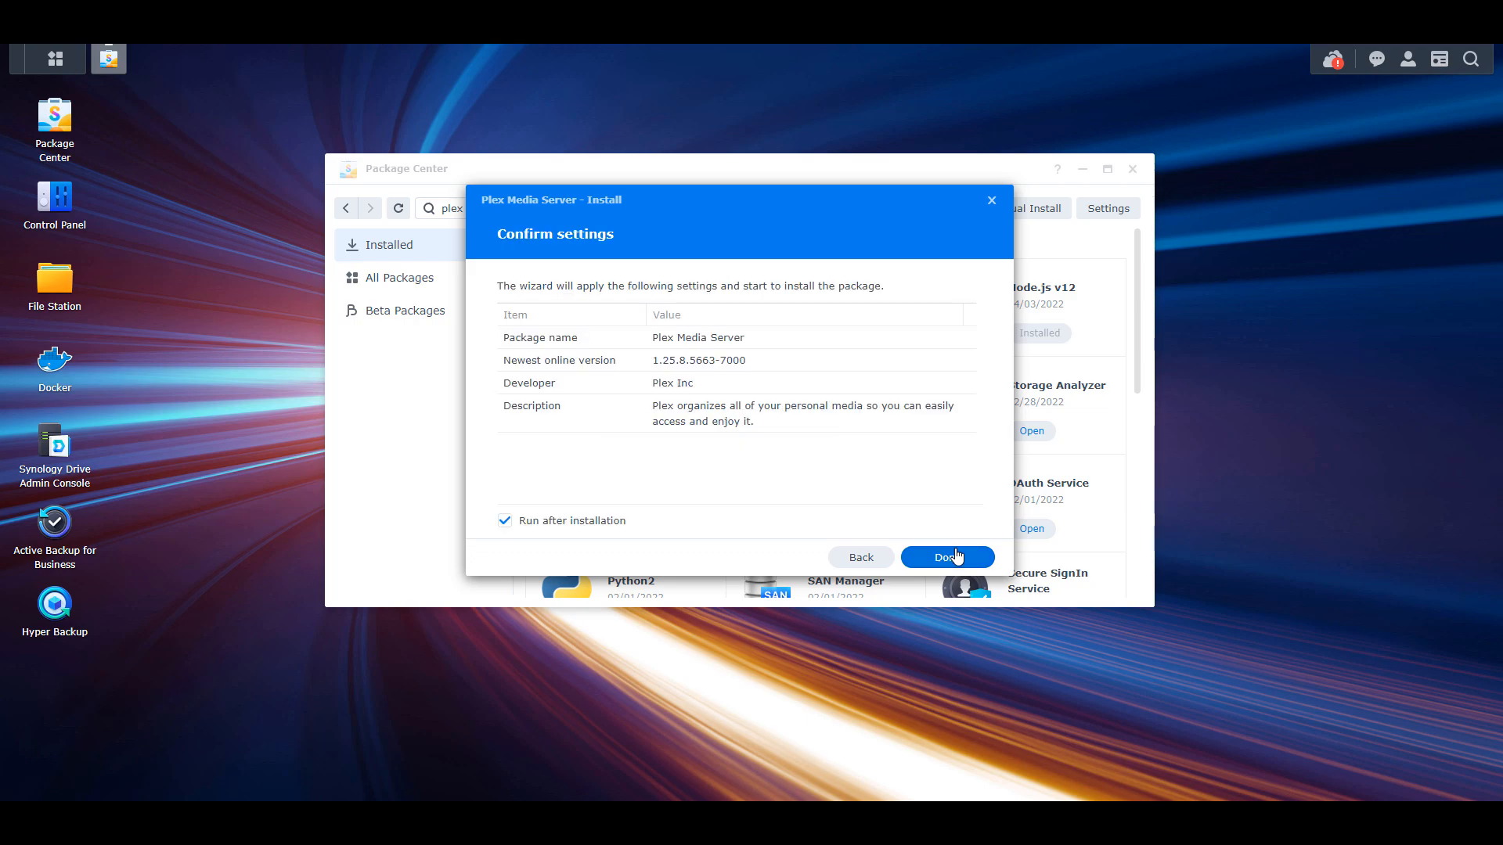
pyautogui.click(945, 558)
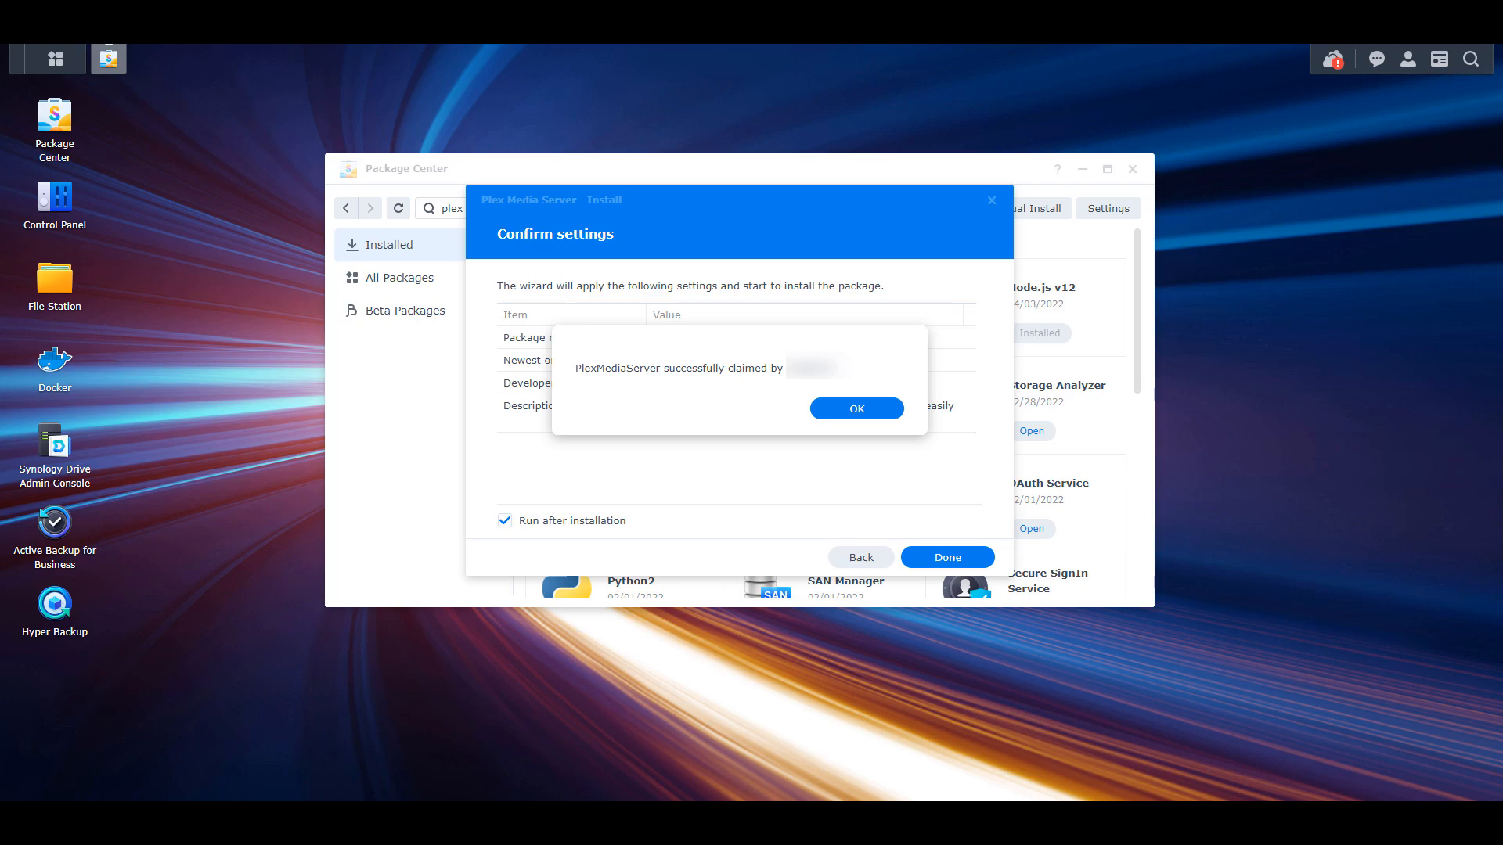
pyautogui.moveTo(1350, 568)
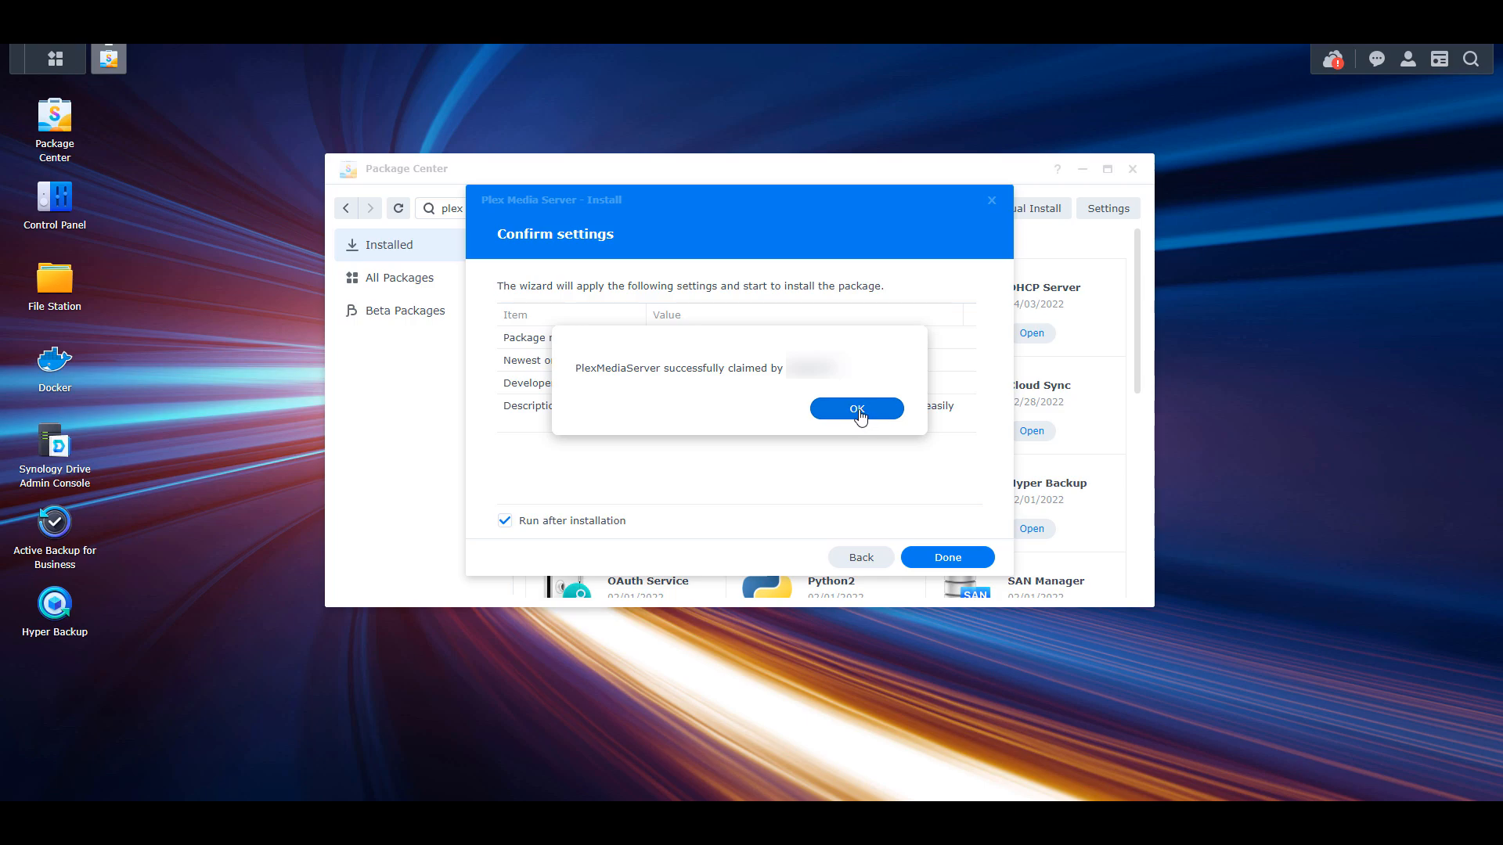
pyautogui.click(855, 409)
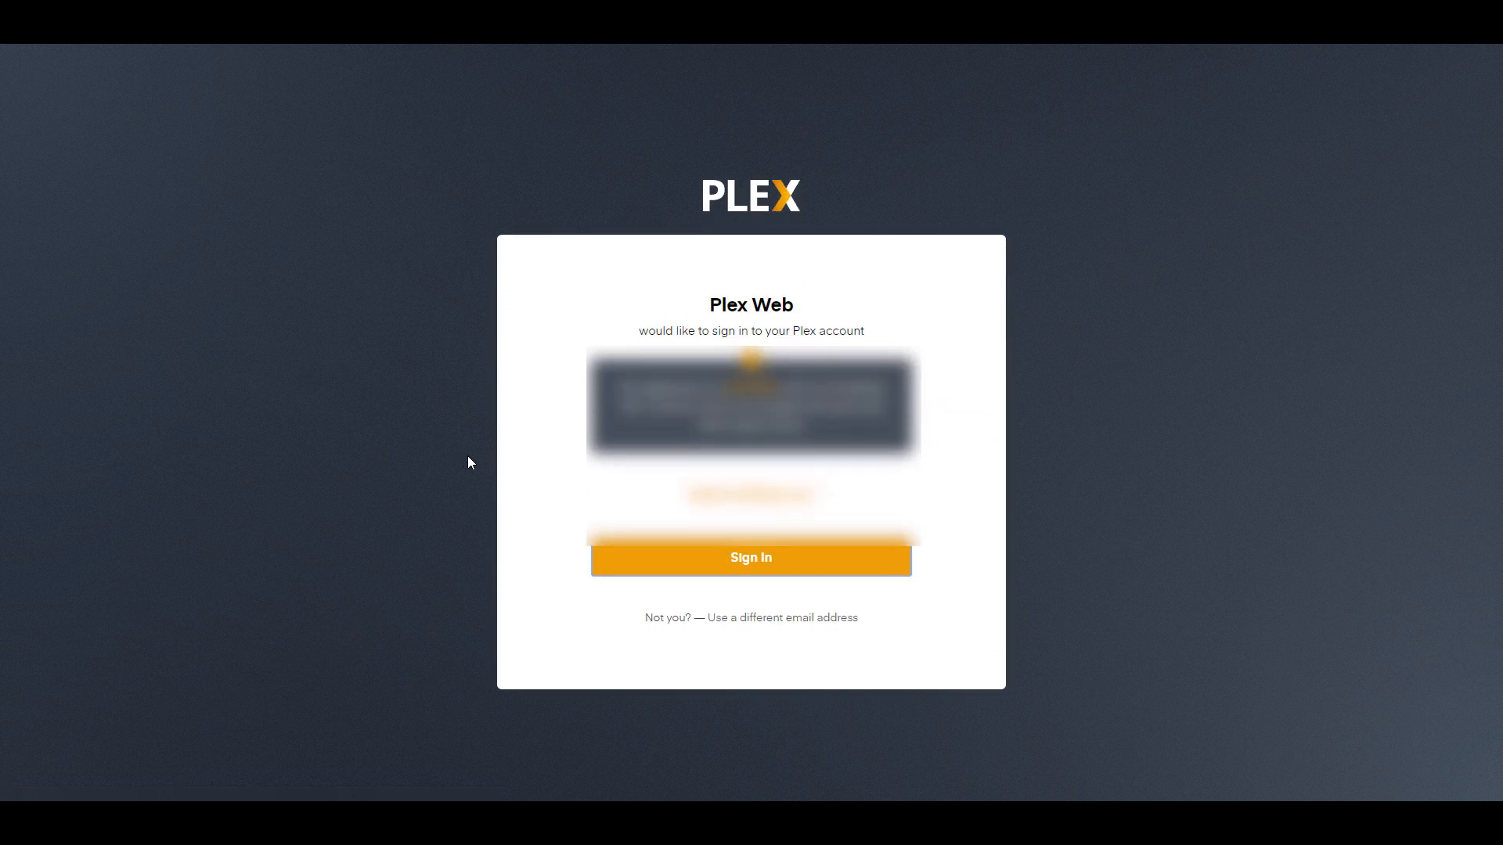
# - Sign in on the Plex Web authorization page and reach the Home screen
pyautogui.click(750, 557)
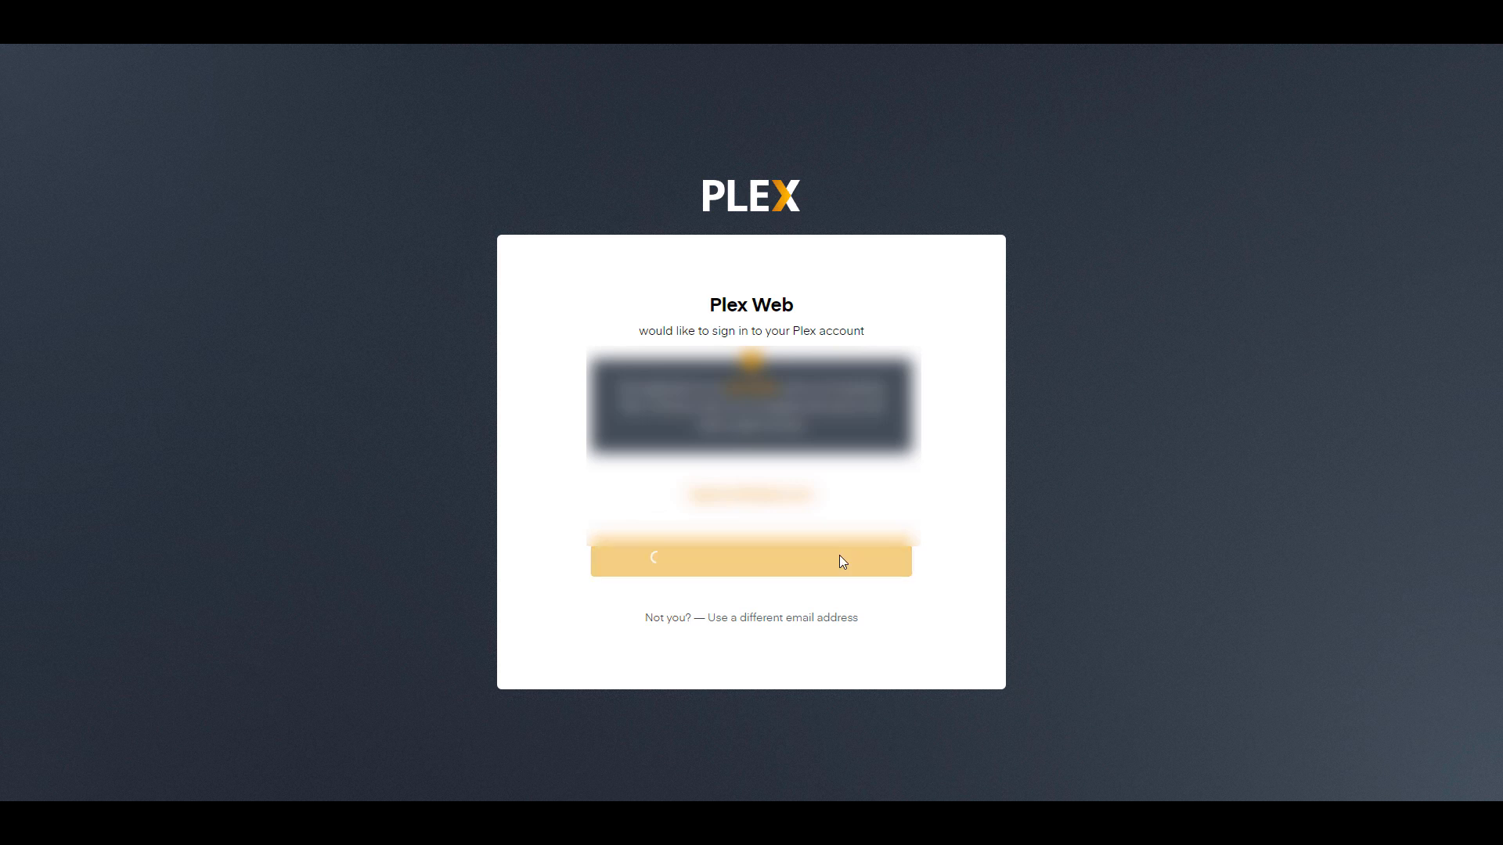
pyautogui.click(749, 559)
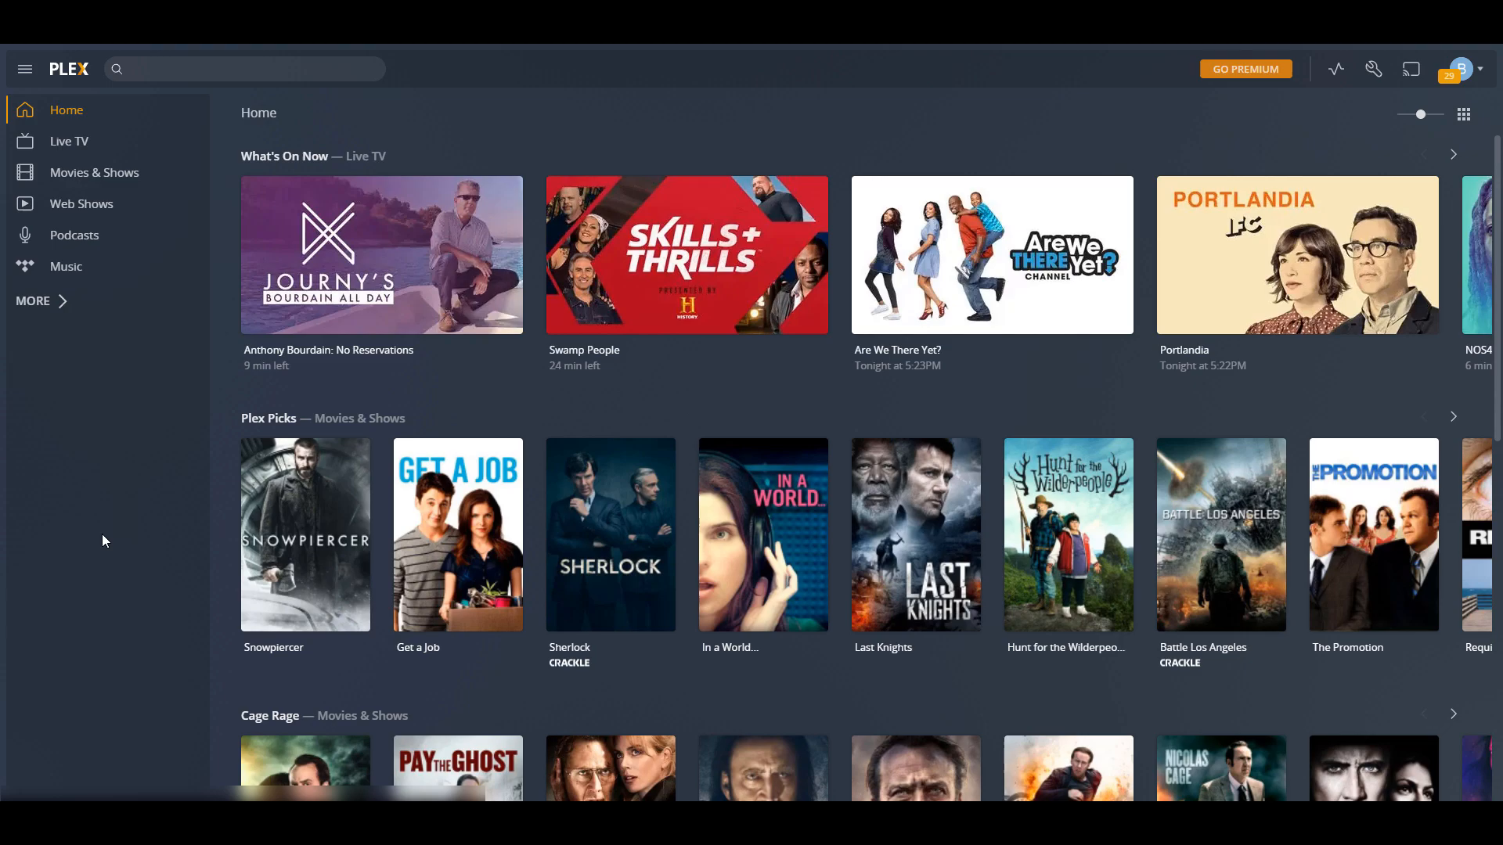
pyautogui.moveTo(1017, 113)
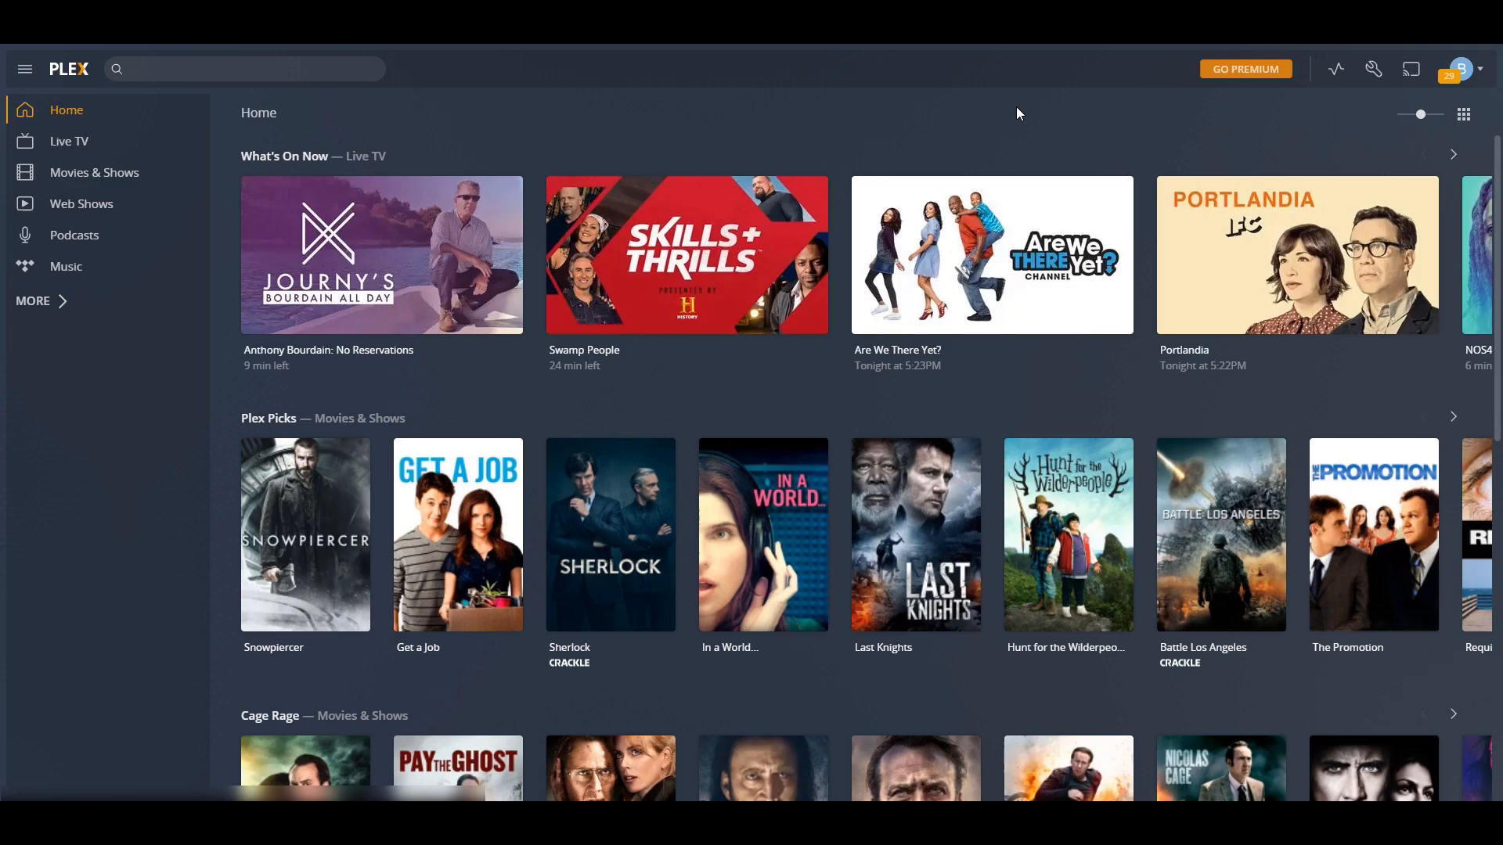
pyautogui.moveTo(1218, 132)
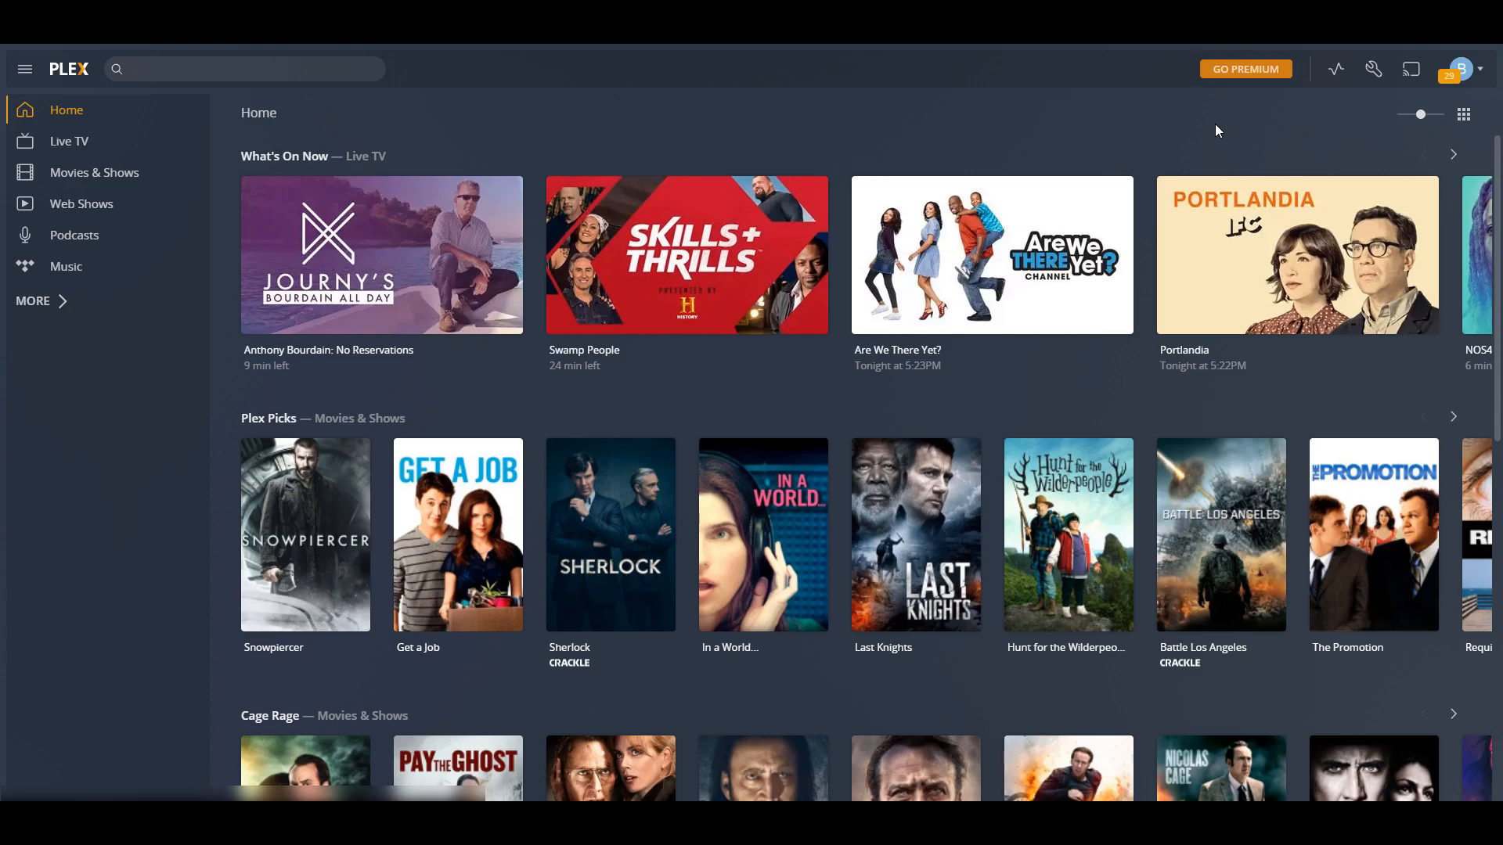
pyautogui.moveTo(1266, 132)
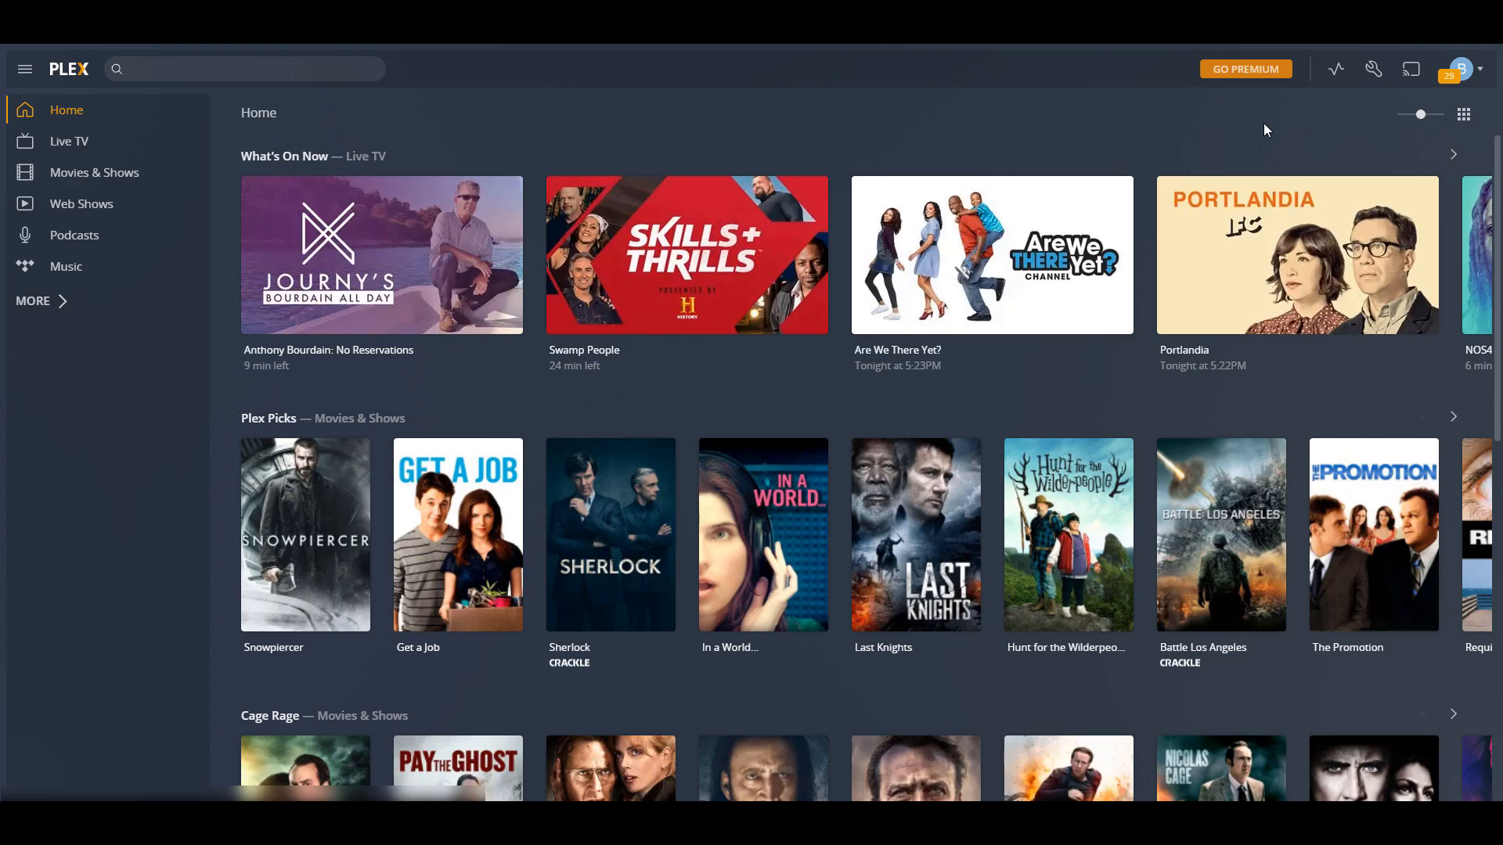
# - Go to the vDSM server settings and show Manage > Libraries, listing 0 libraries
pyautogui.click(1373, 69)
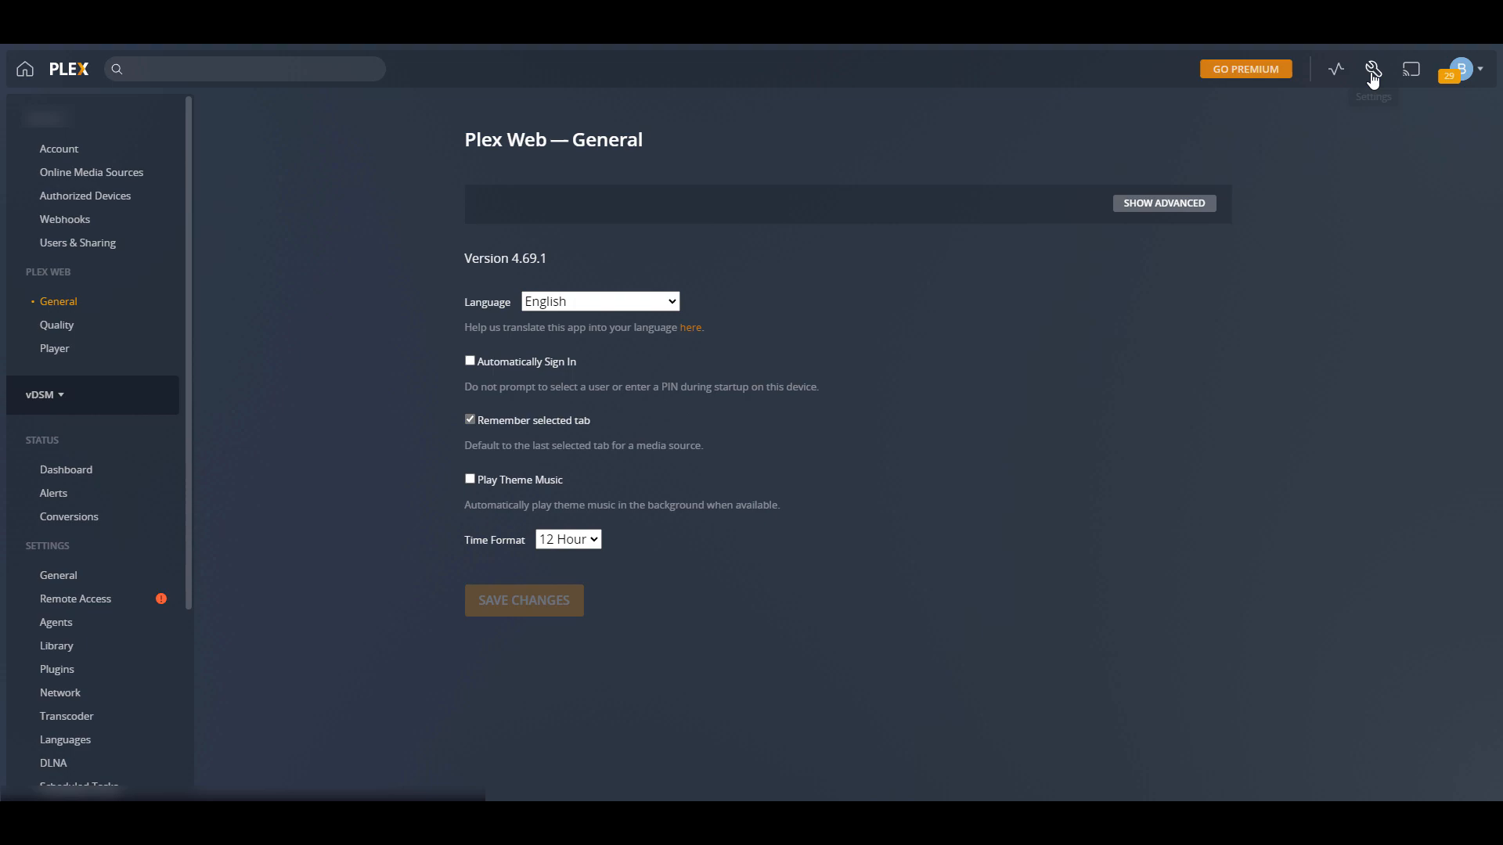
pyautogui.moveTo(300, 486)
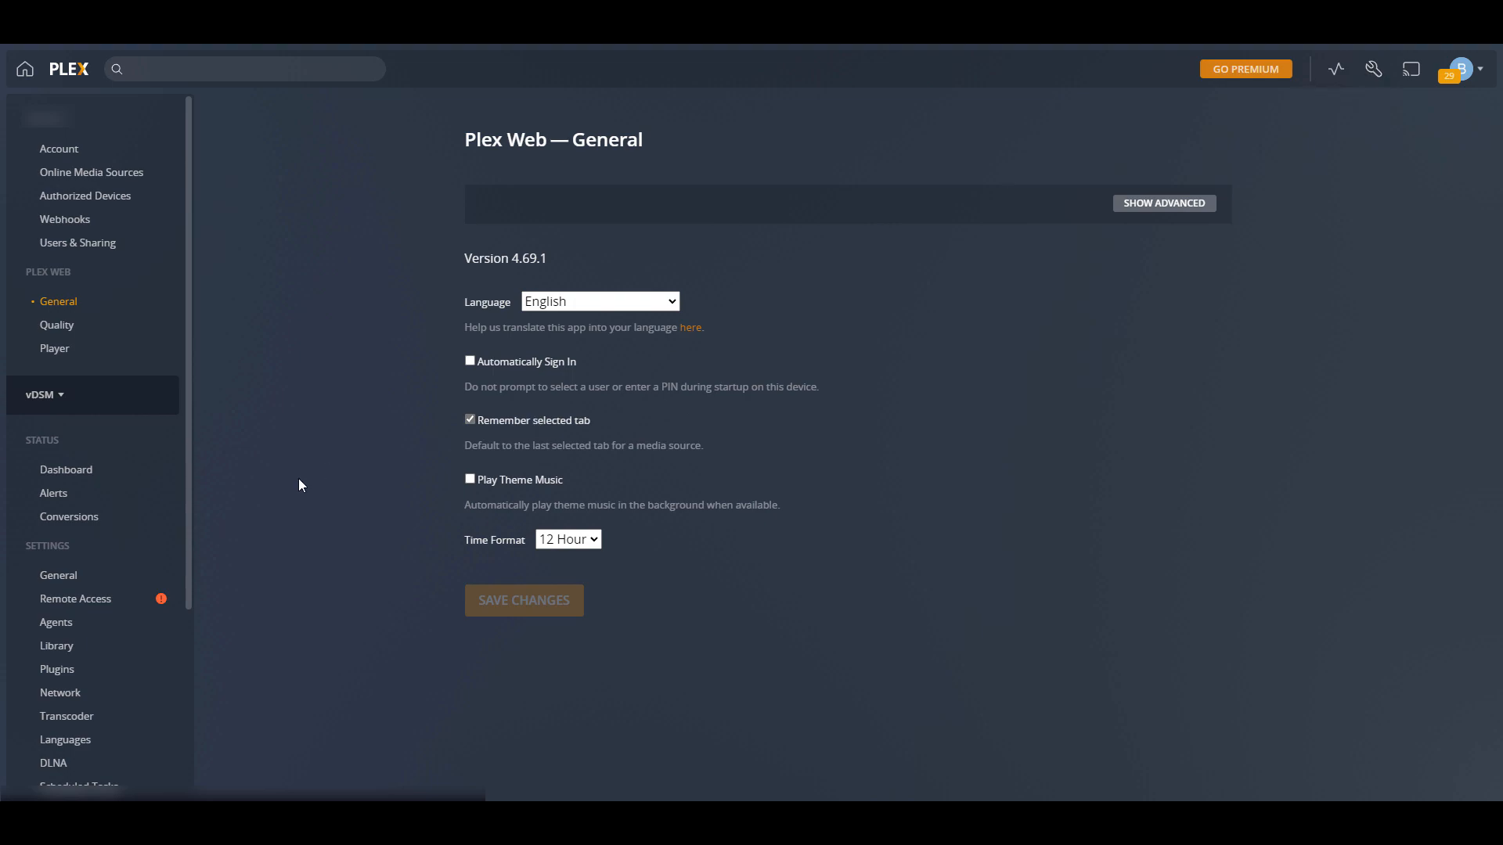
pyautogui.scroll(-3)
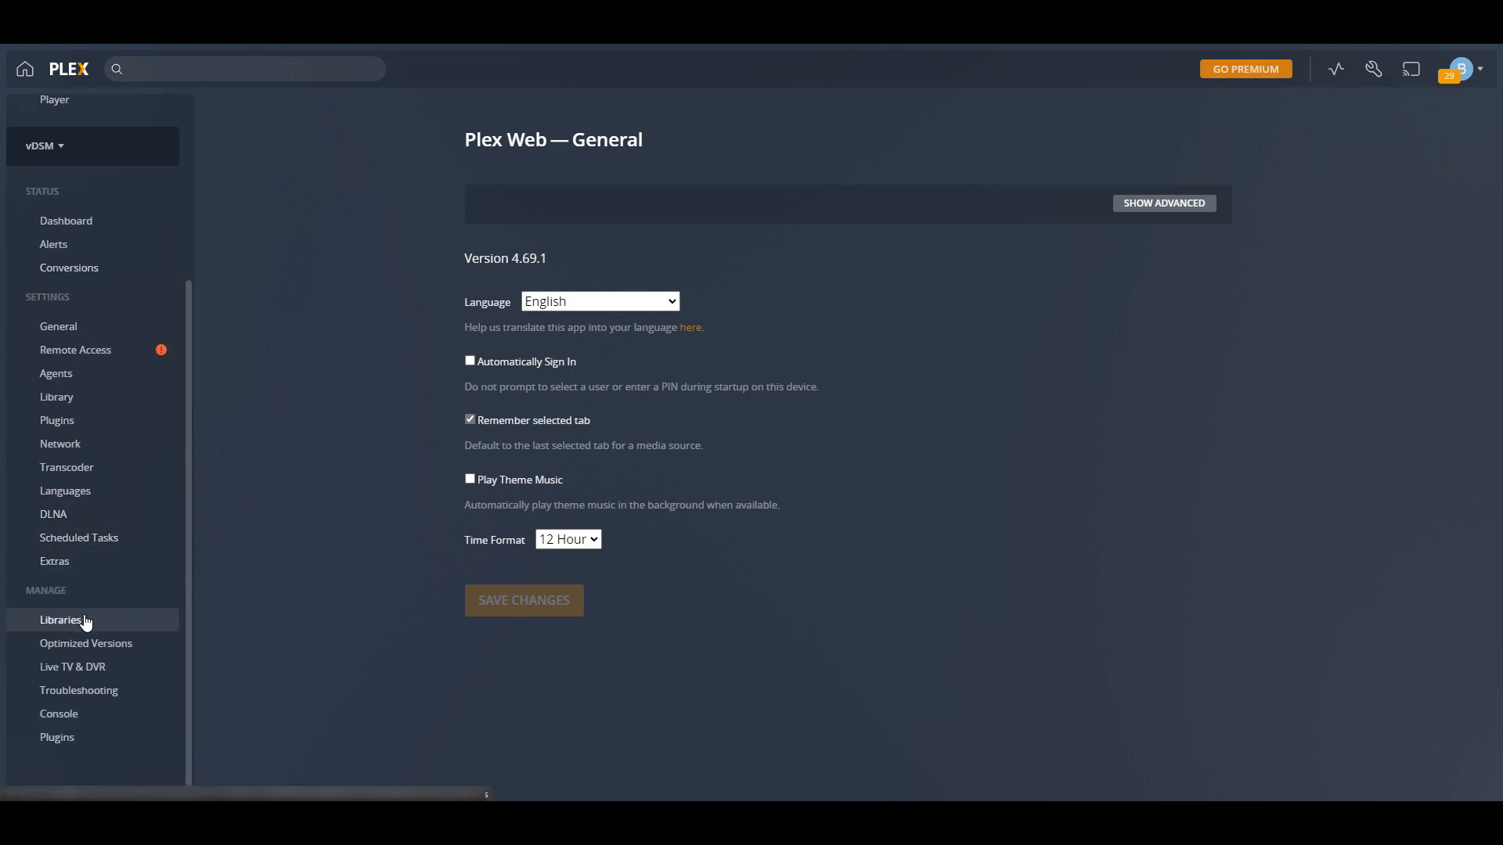
pyautogui.click(61, 620)
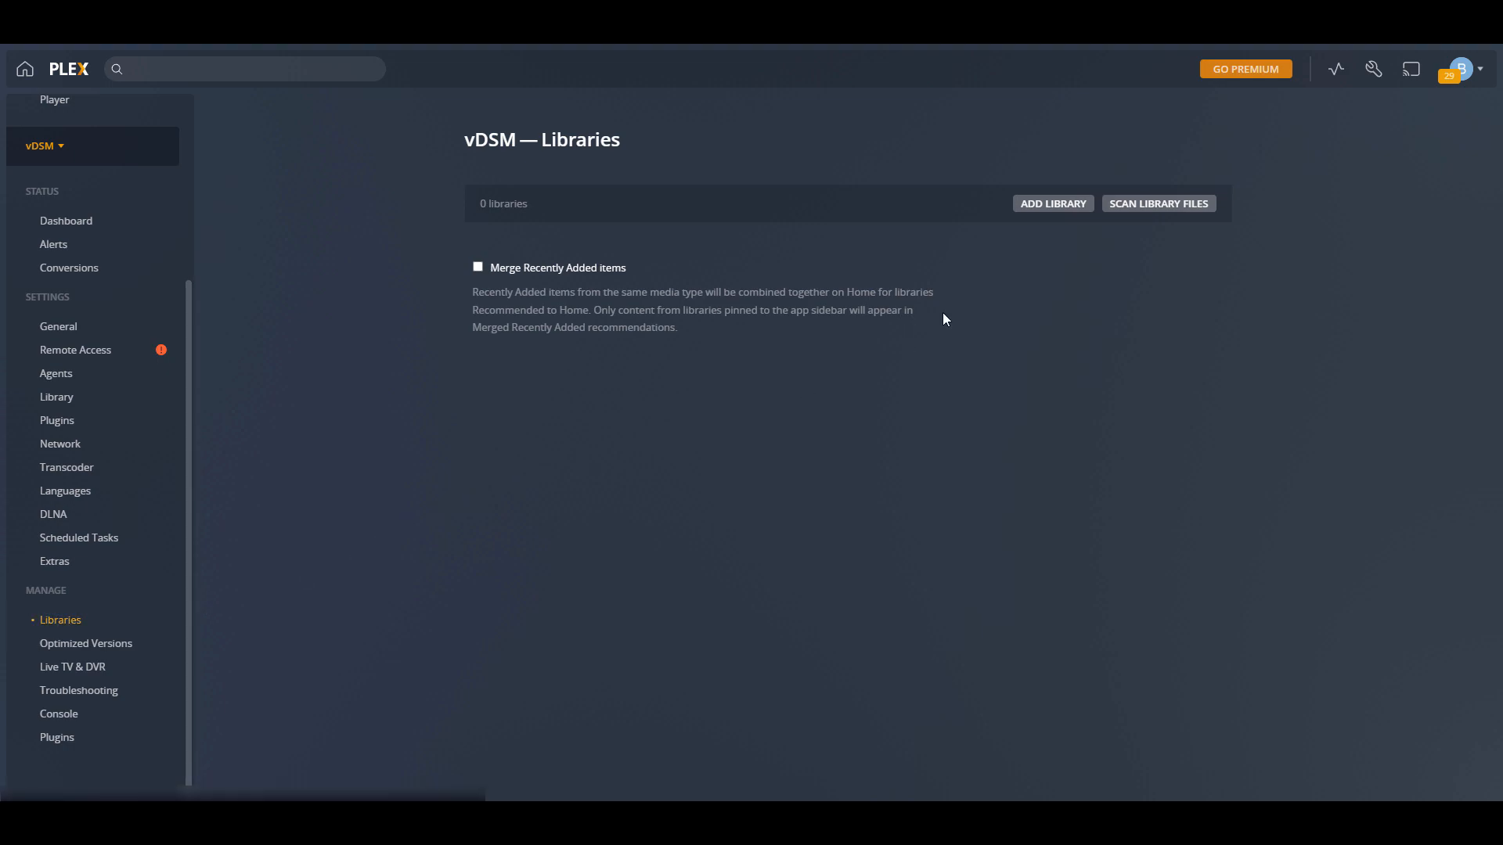
# - Add a Movies library using the /volume1/Media folder on vDSM
pyautogui.click(1052, 204)
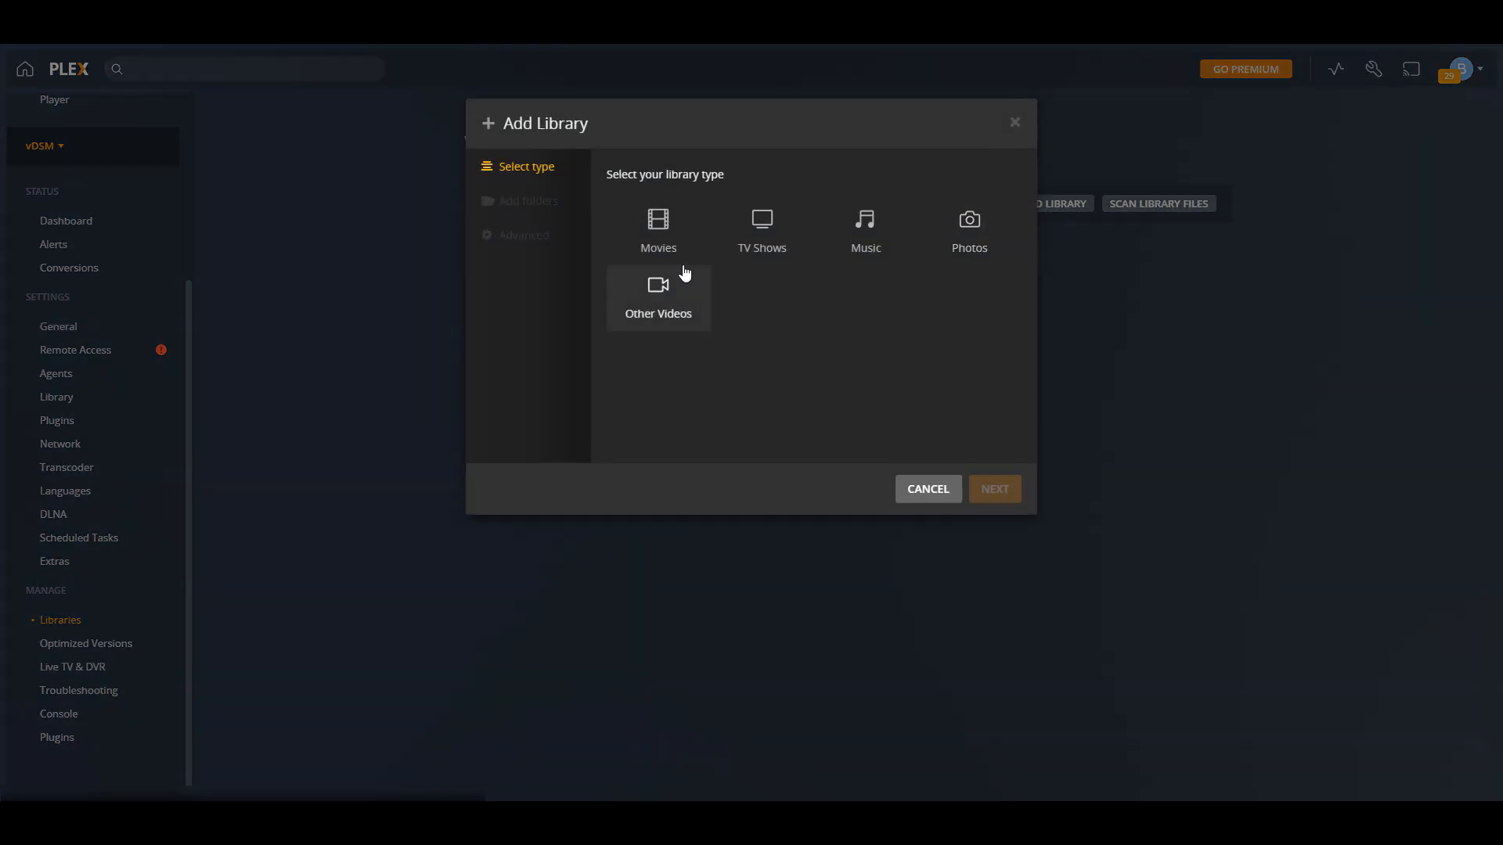
pyautogui.click(659, 231)
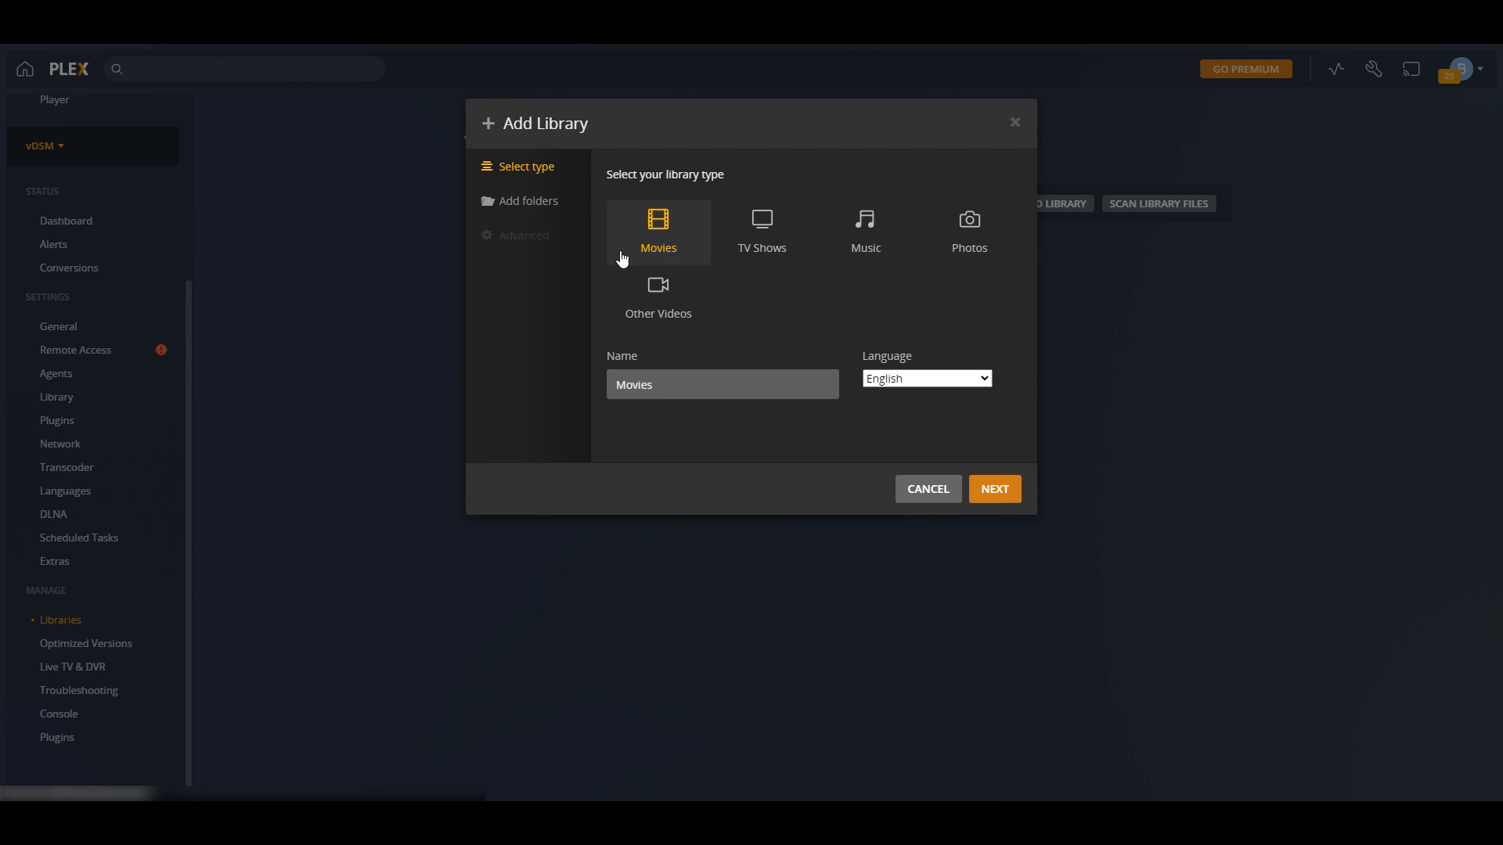
pyautogui.moveTo(527, 296)
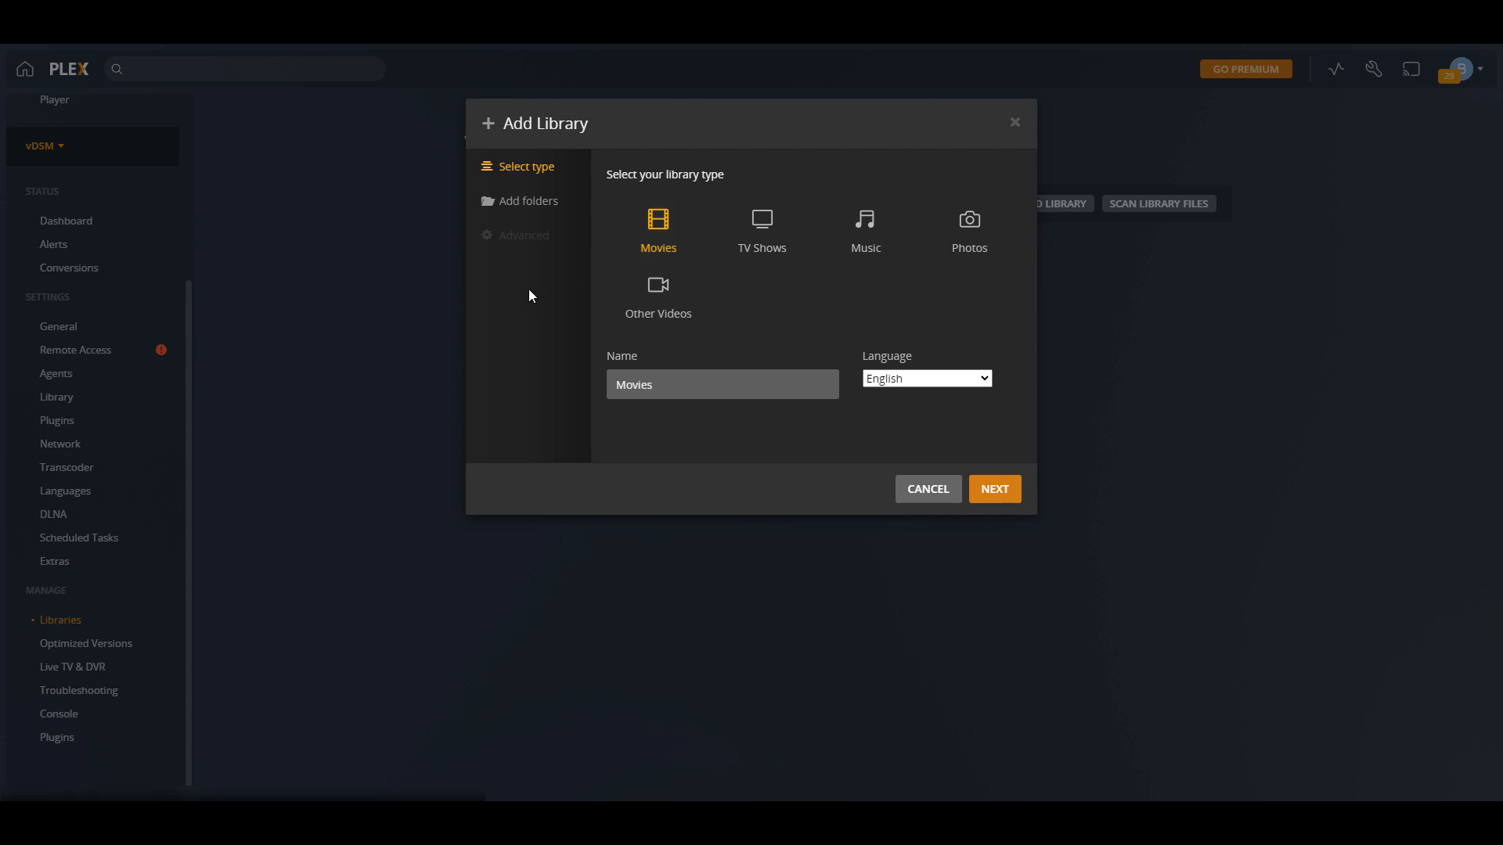
pyautogui.moveTo(532, 298)
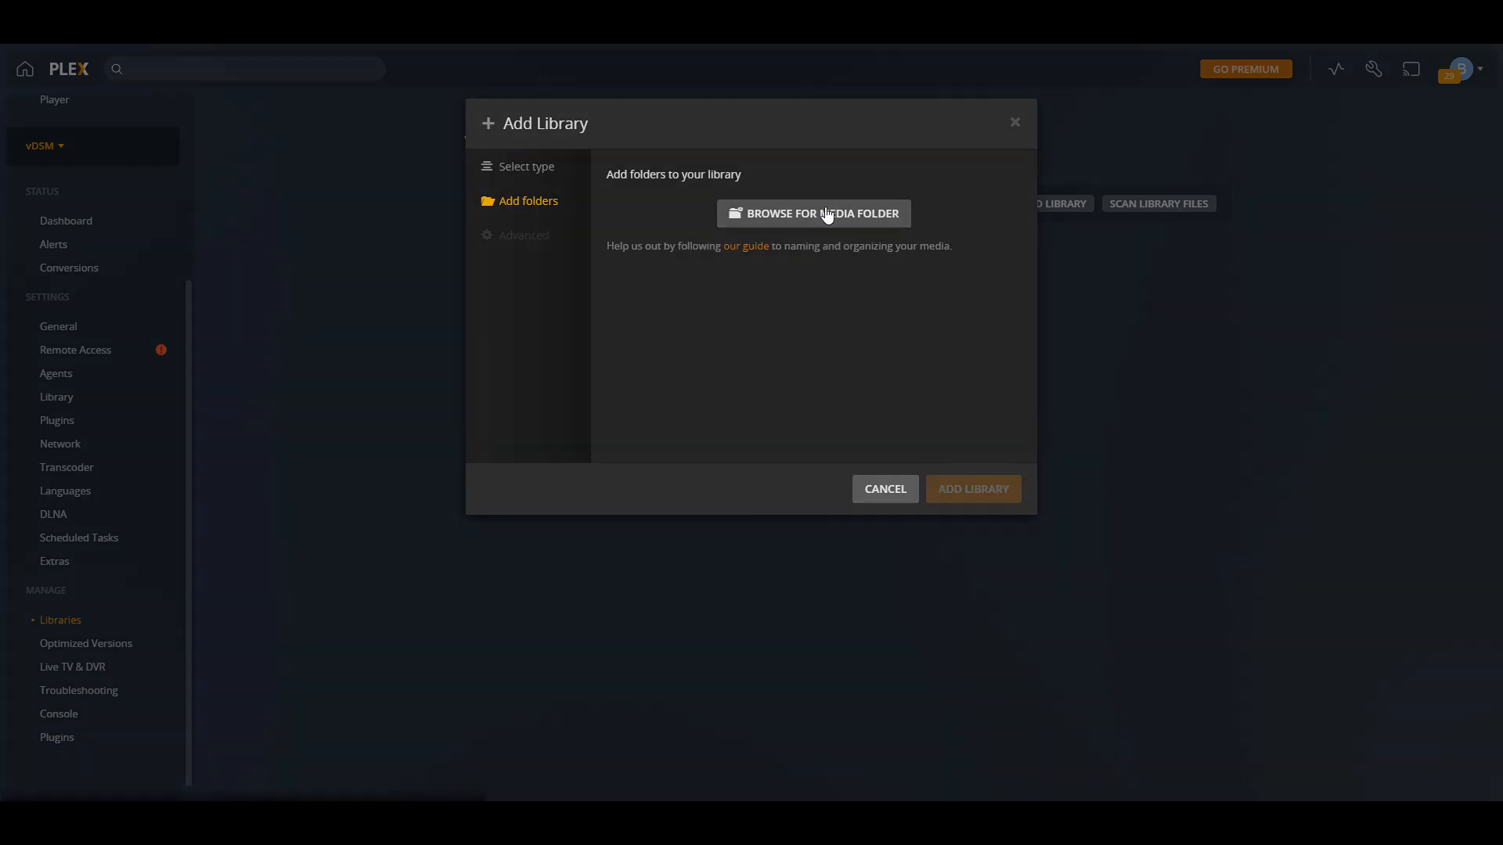
pyautogui.click(811, 213)
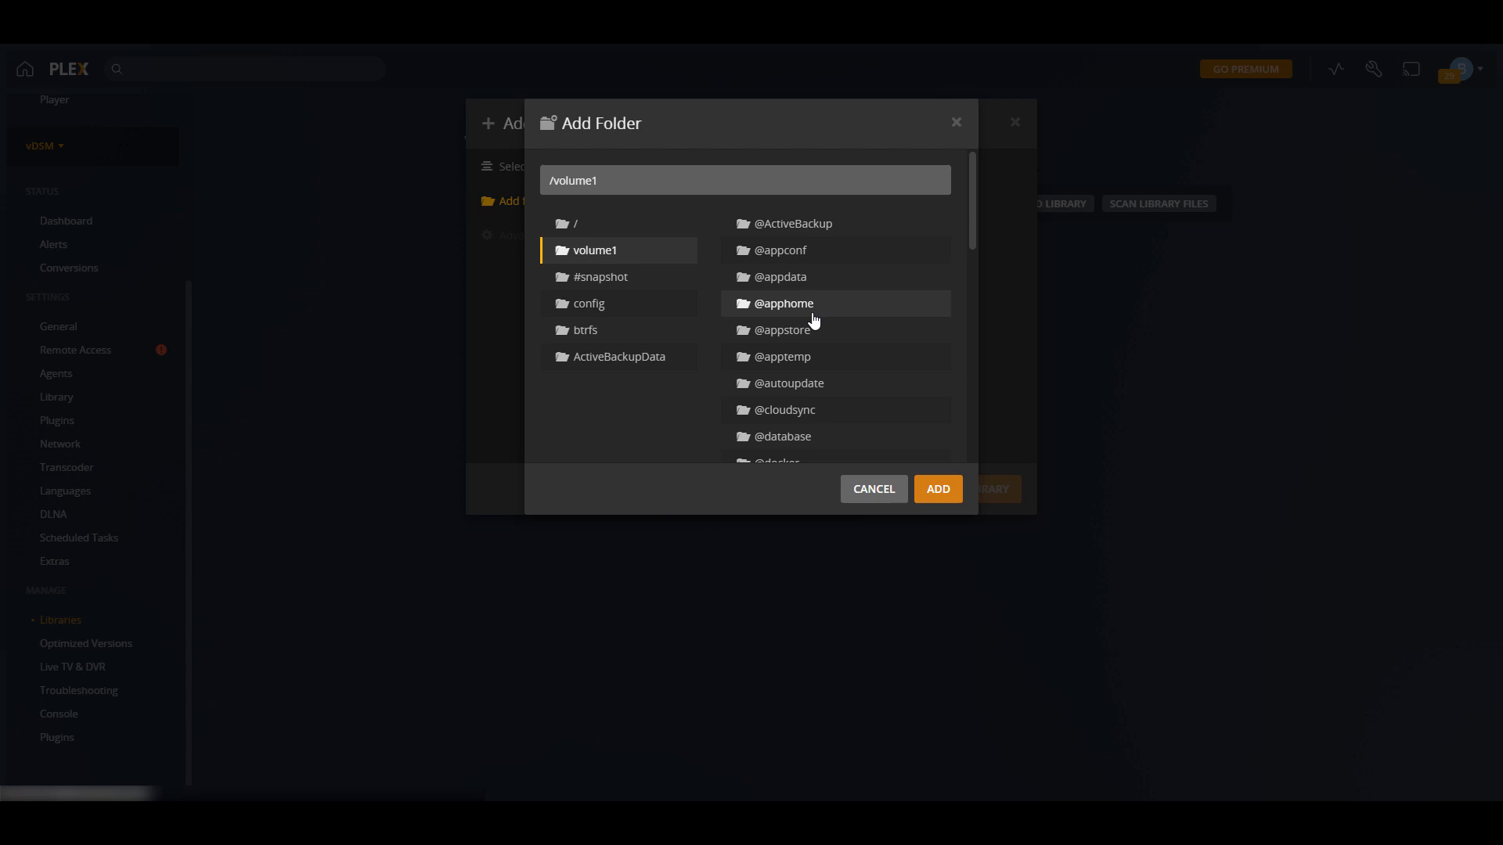
pyautogui.scroll(-3)
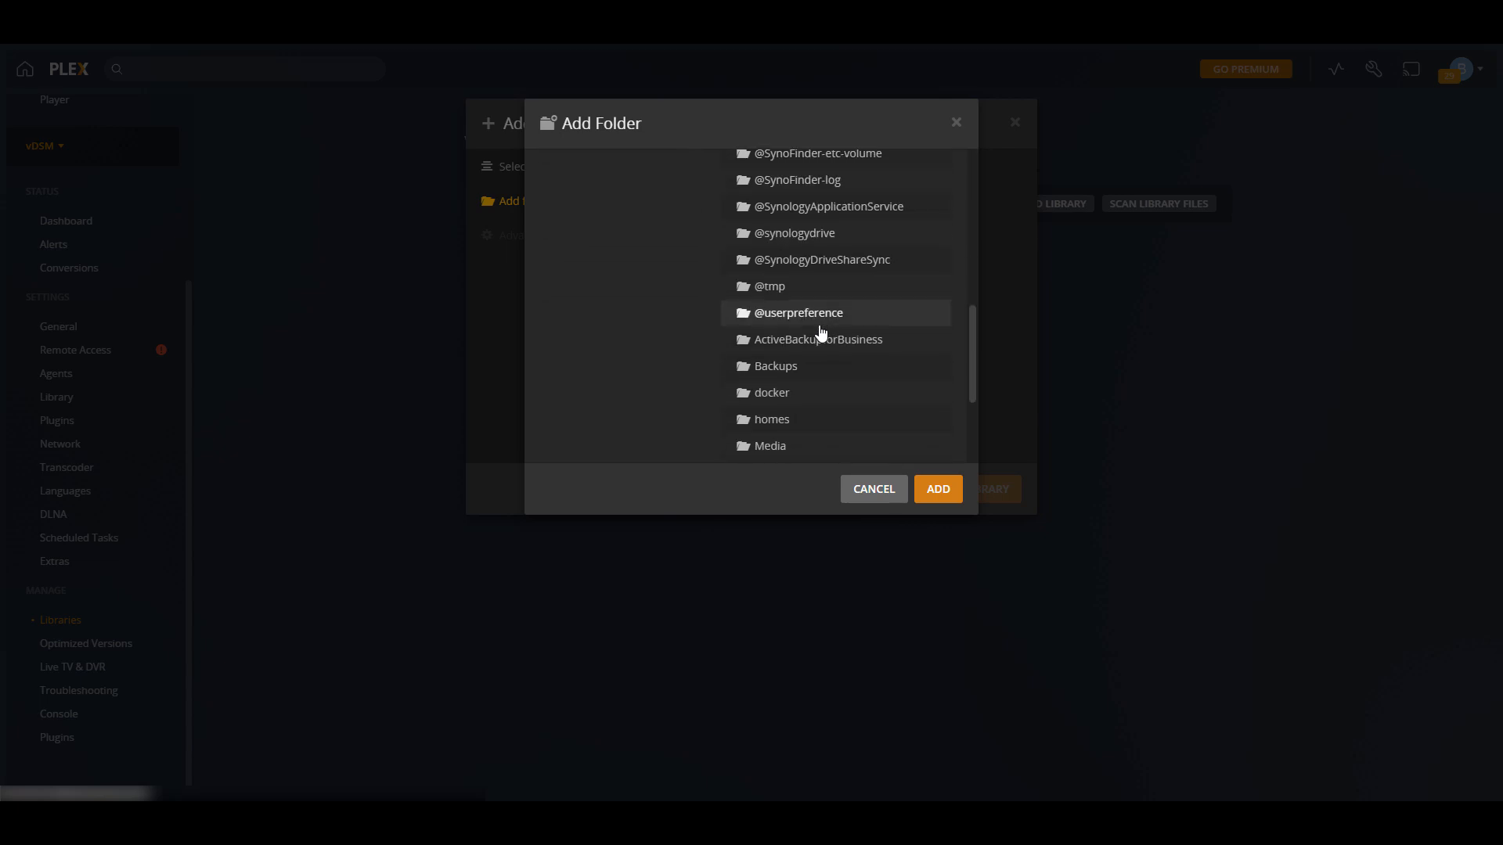
pyautogui.click(770, 446)
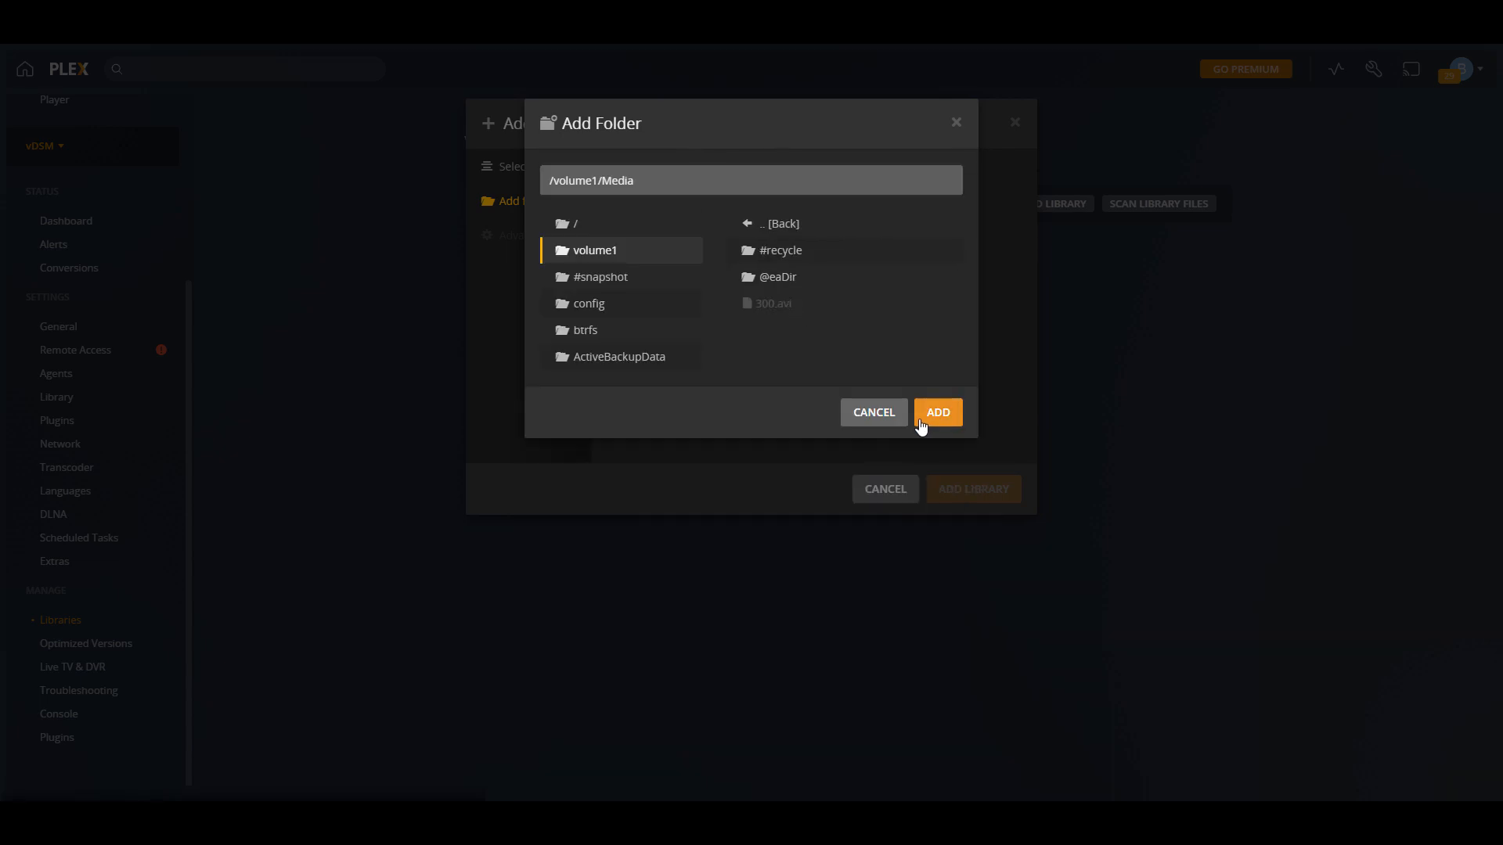
pyautogui.click(936, 411)
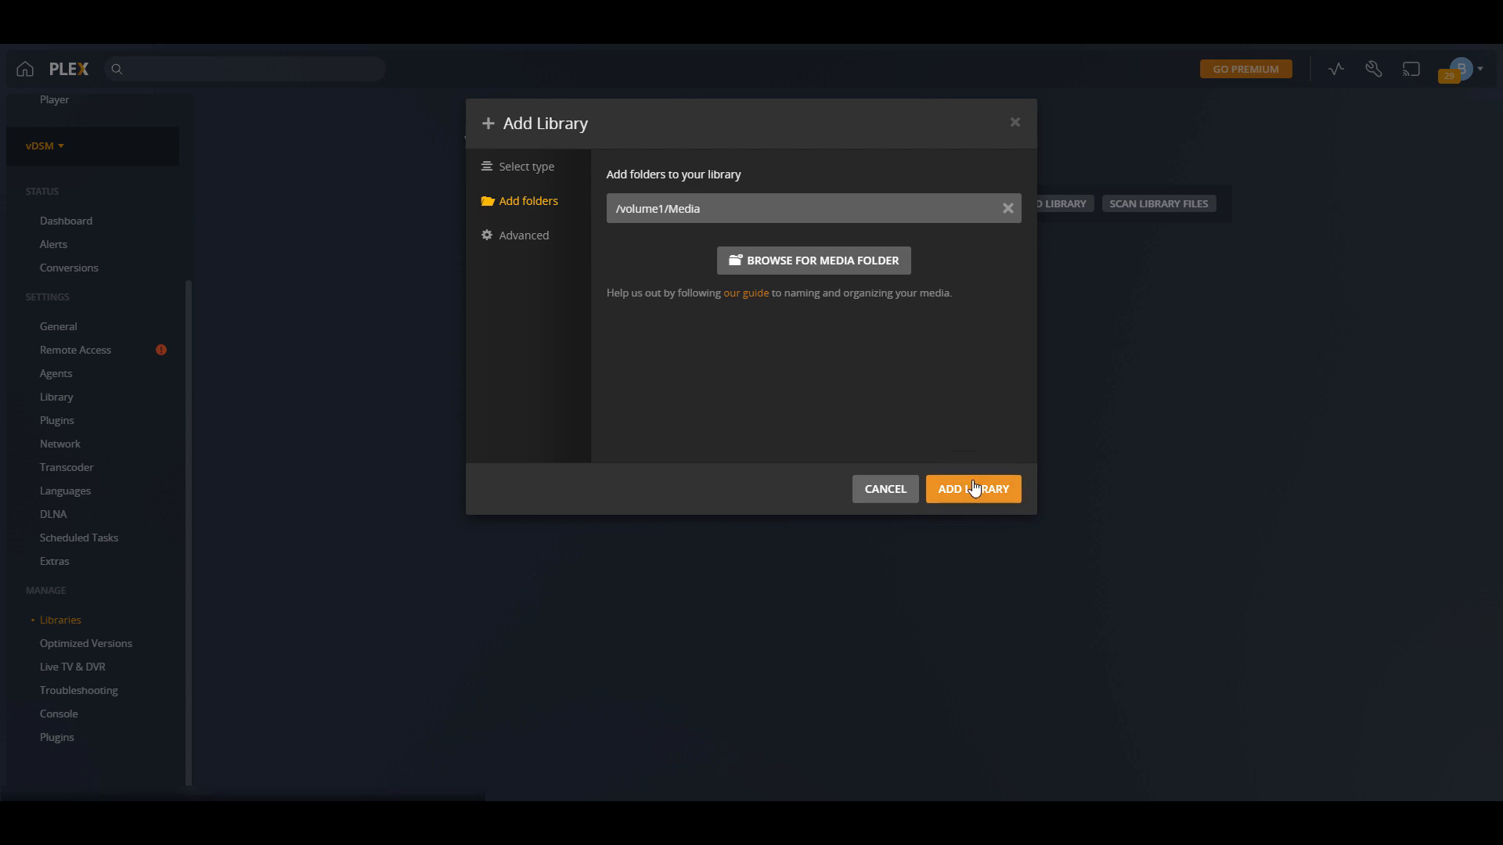
pyautogui.click(972, 489)
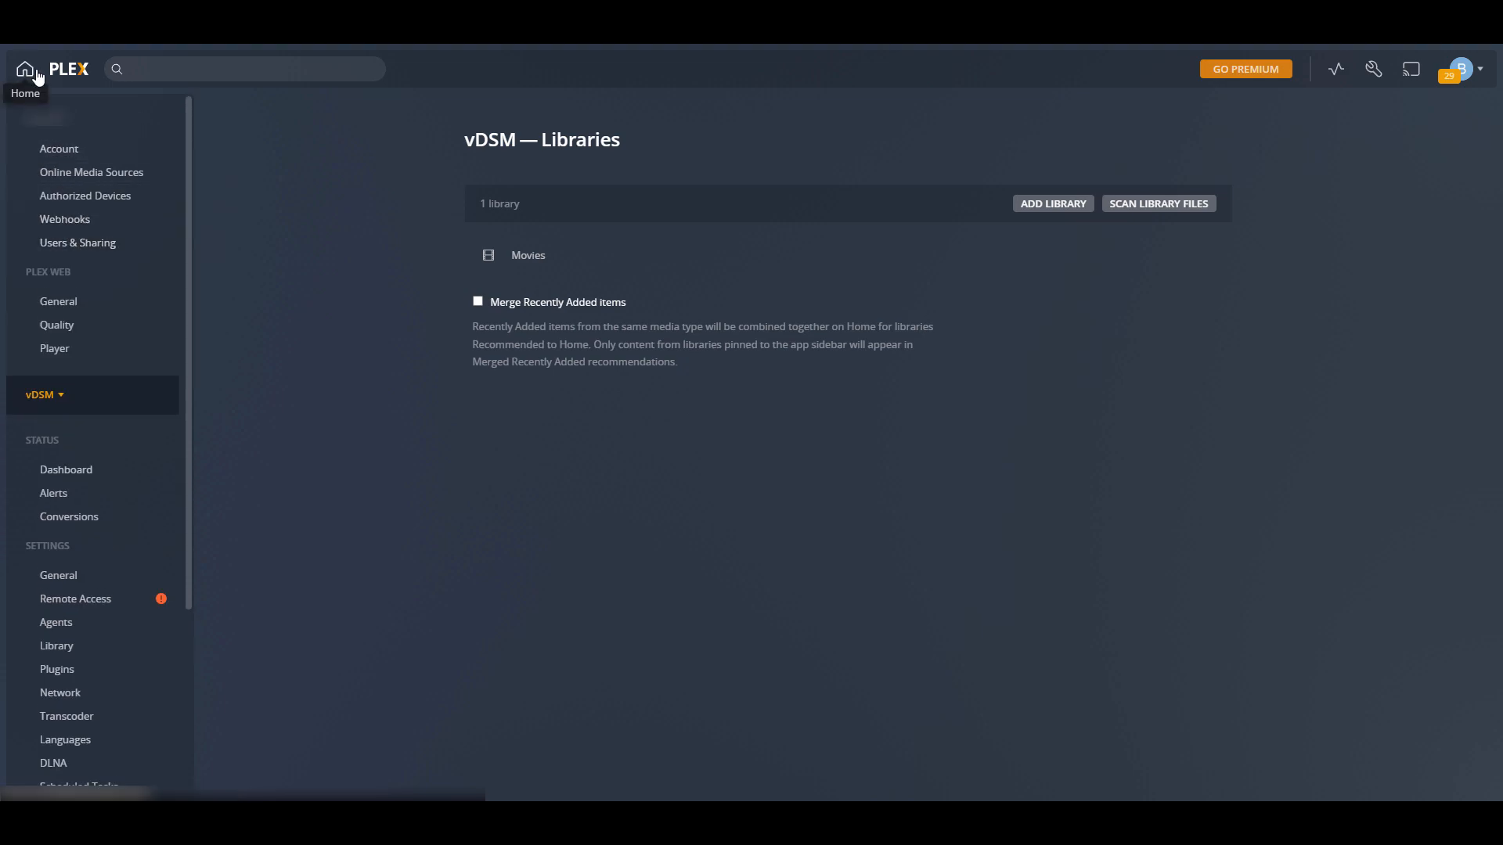
# - Return Home and view the new Movies library showing the film 300
pyautogui.click(25, 67)
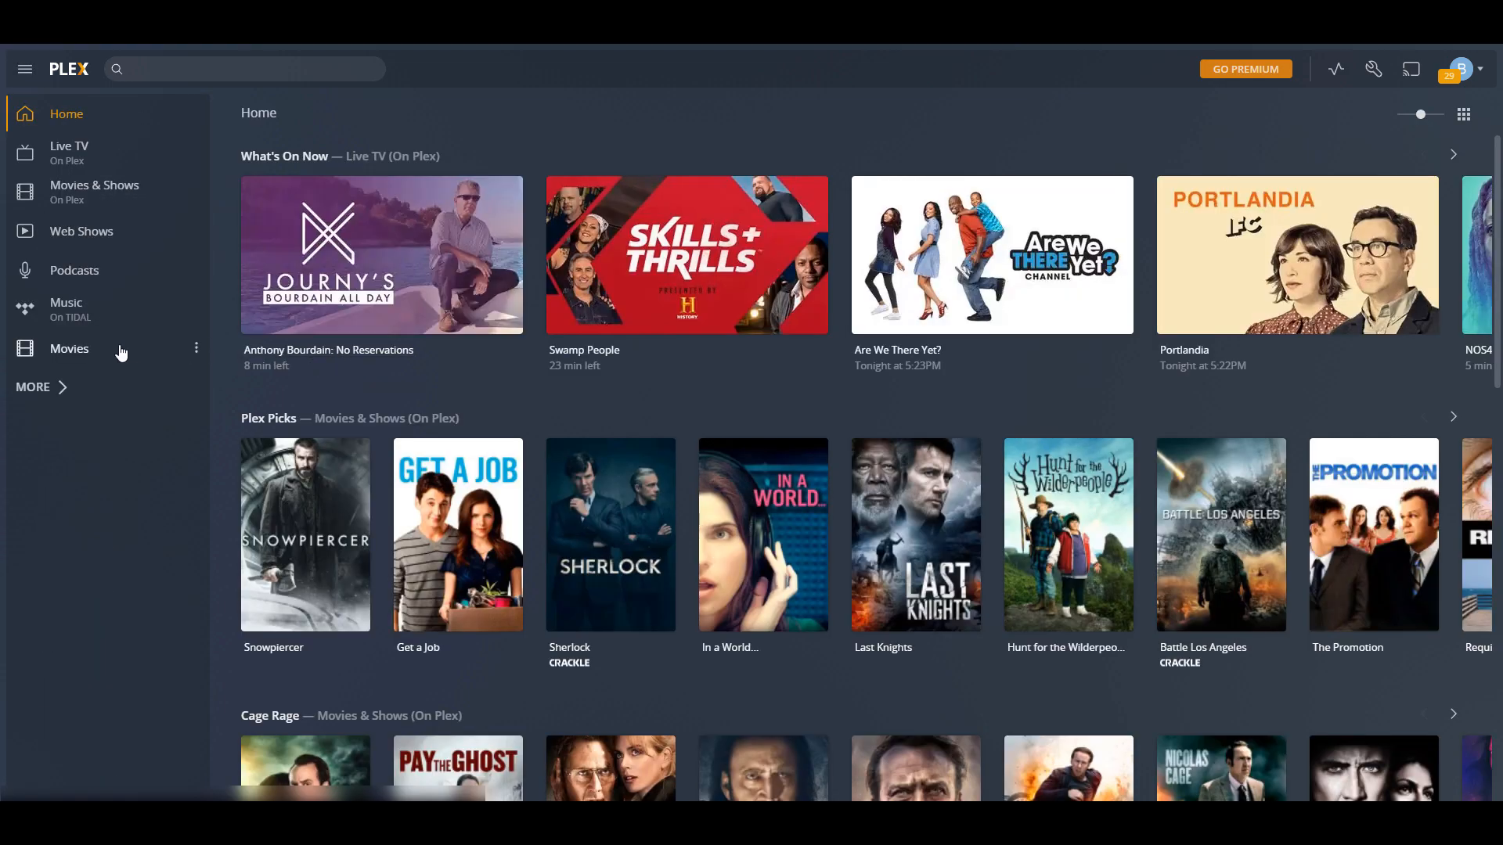
pyautogui.click(69, 348)
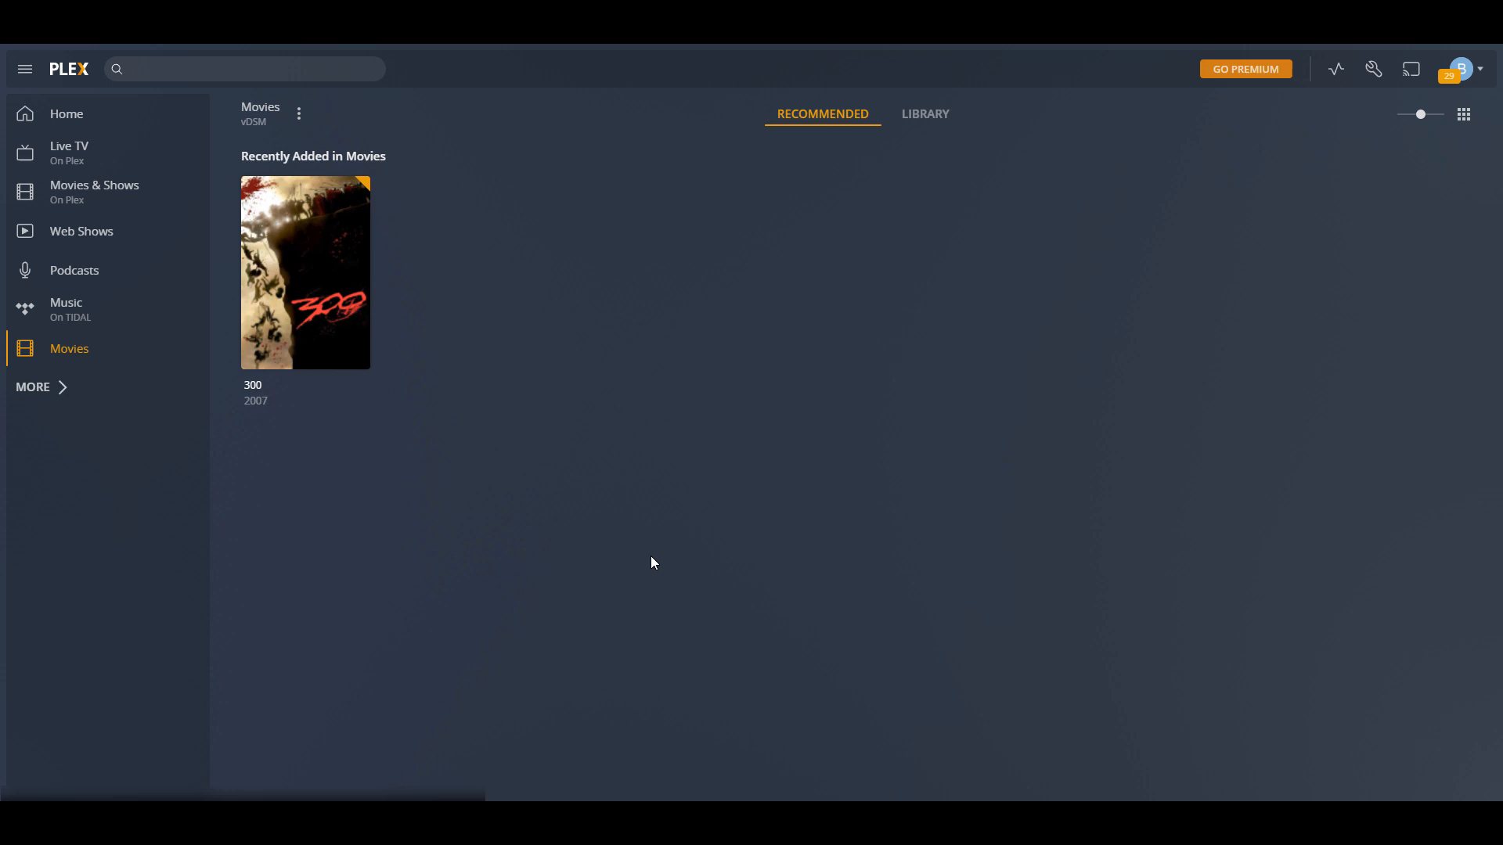